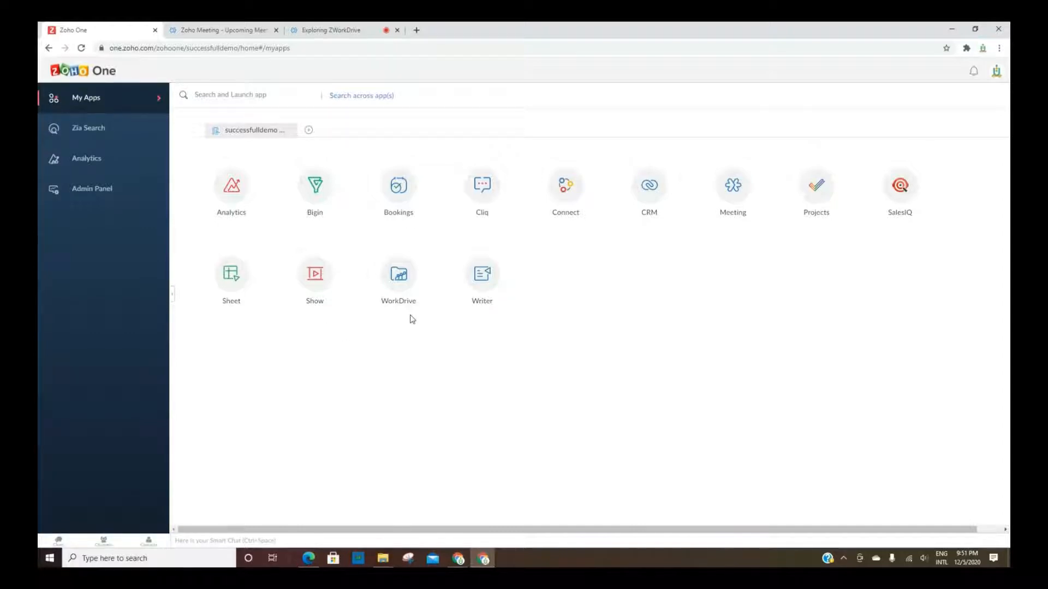
{"action": "mouse_move", "coordinate": [534, 309]}
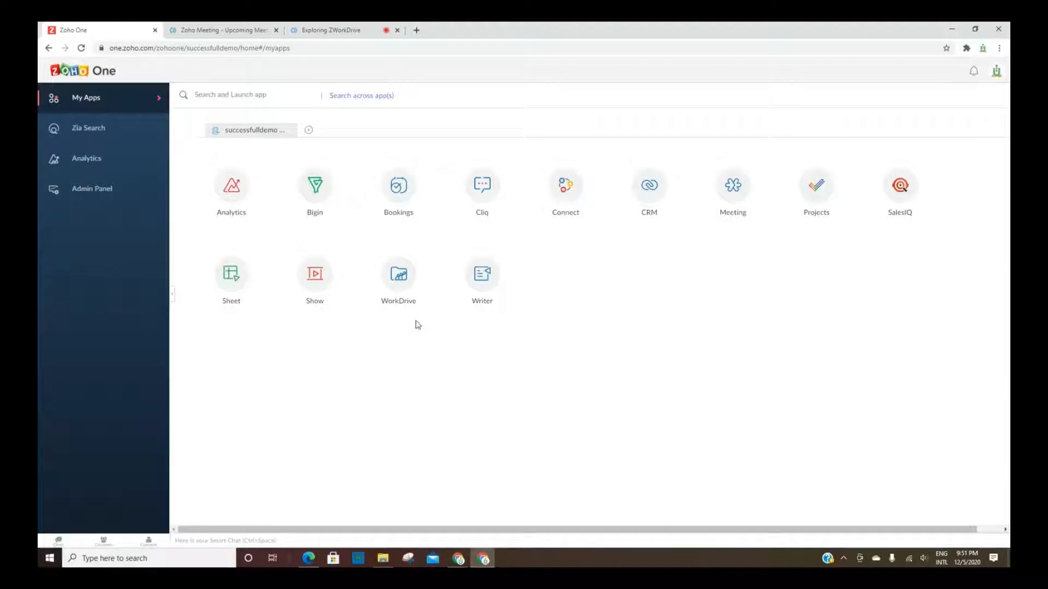
Launch WorkDrive from the Zoho One app list to reach My Folders with Learn to Earn.
{"action": "left_click", "coordinate": [399, 272]}
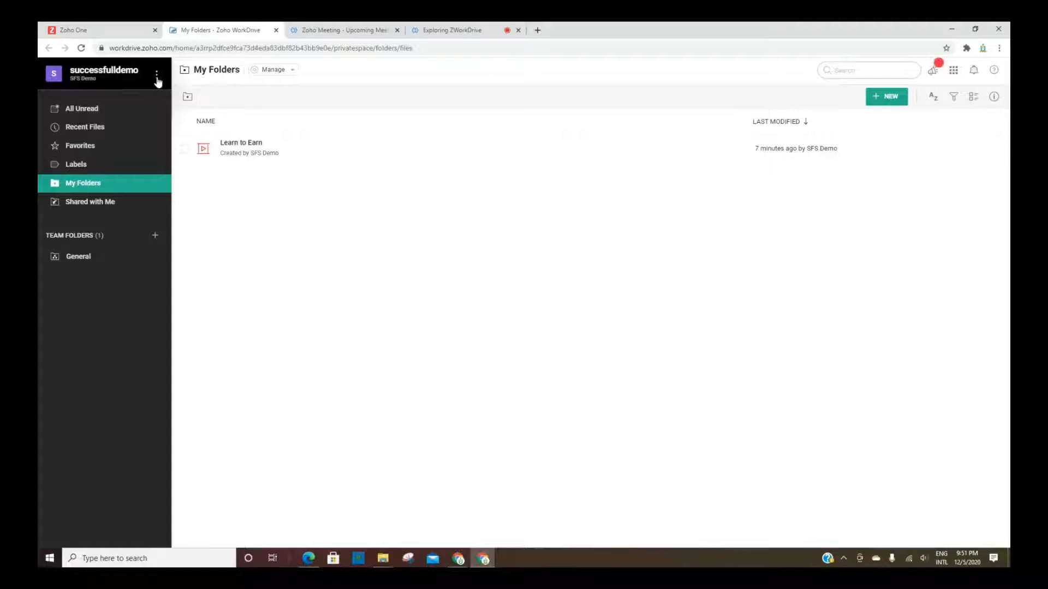
View Team Details from the team menu, checking the Groups tab and returning to Members.
{"action": "left_click", "coordinate": [158, 73]}
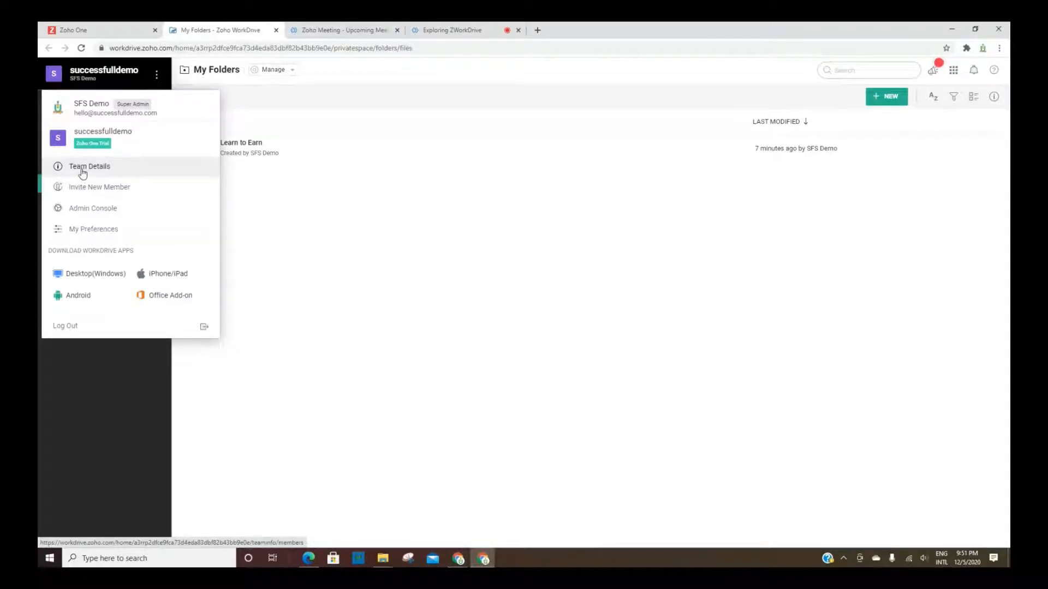
{"action": "left_click", "coordinate": [89, 166]}
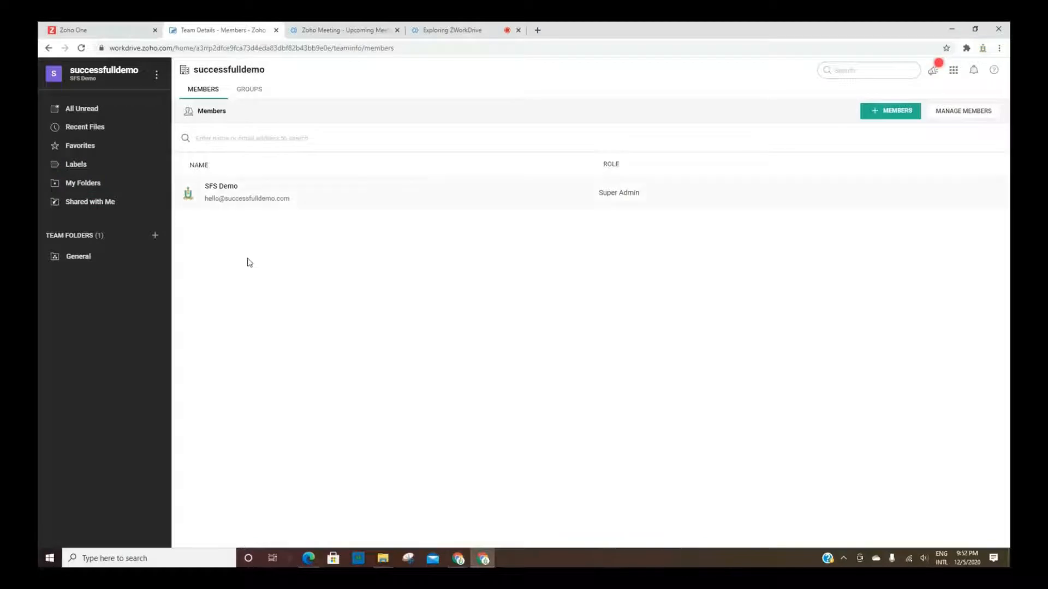
{"action": "left_click", "coordinate": [249, 89]}
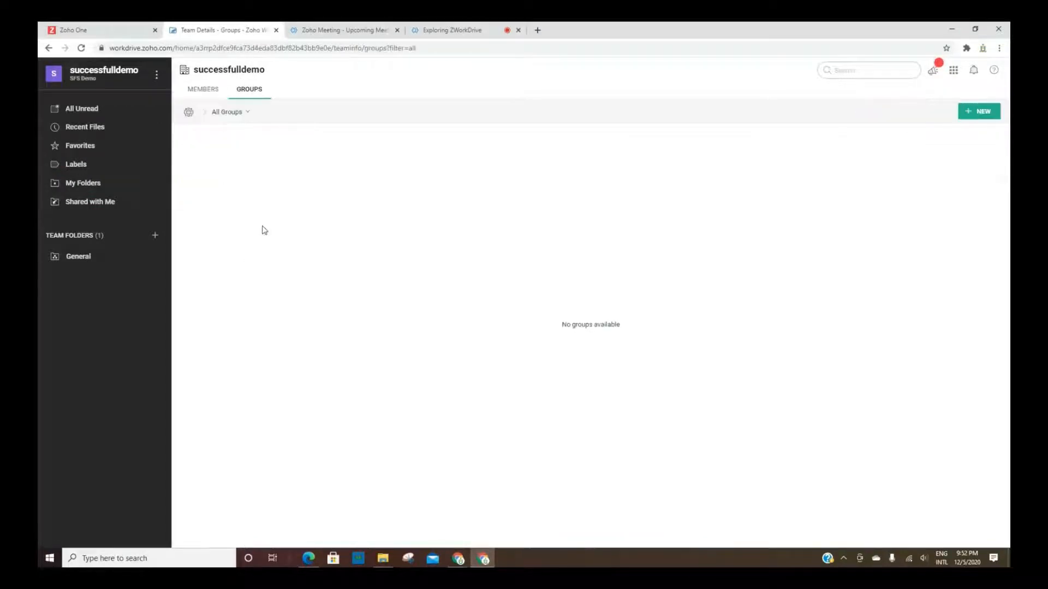
{"action": "left_click", "coordinate": [203, 88]}
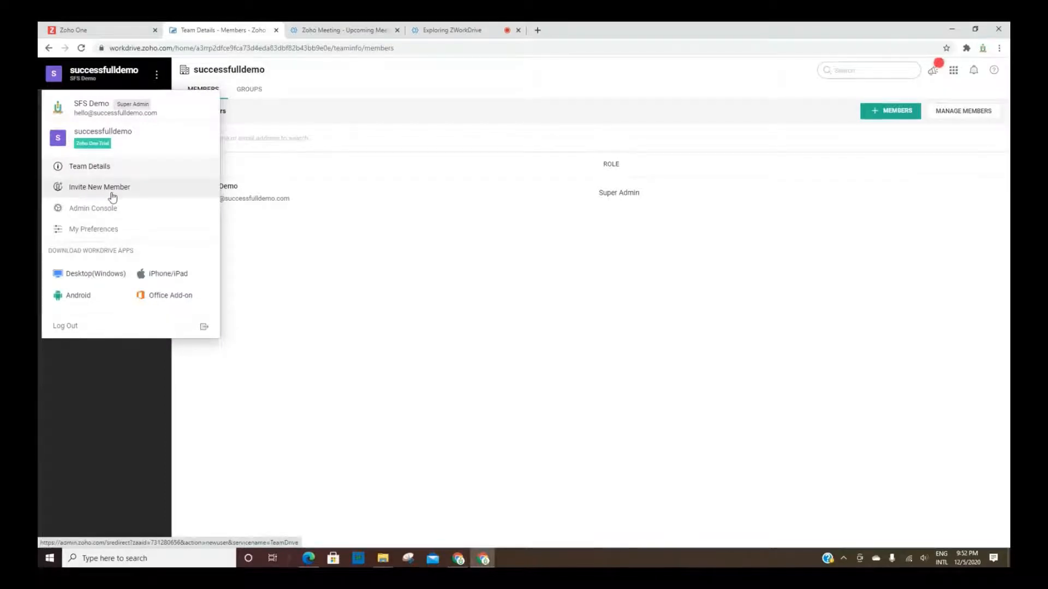
{"action": "mouse_move", "coordinate": [83, 234]}
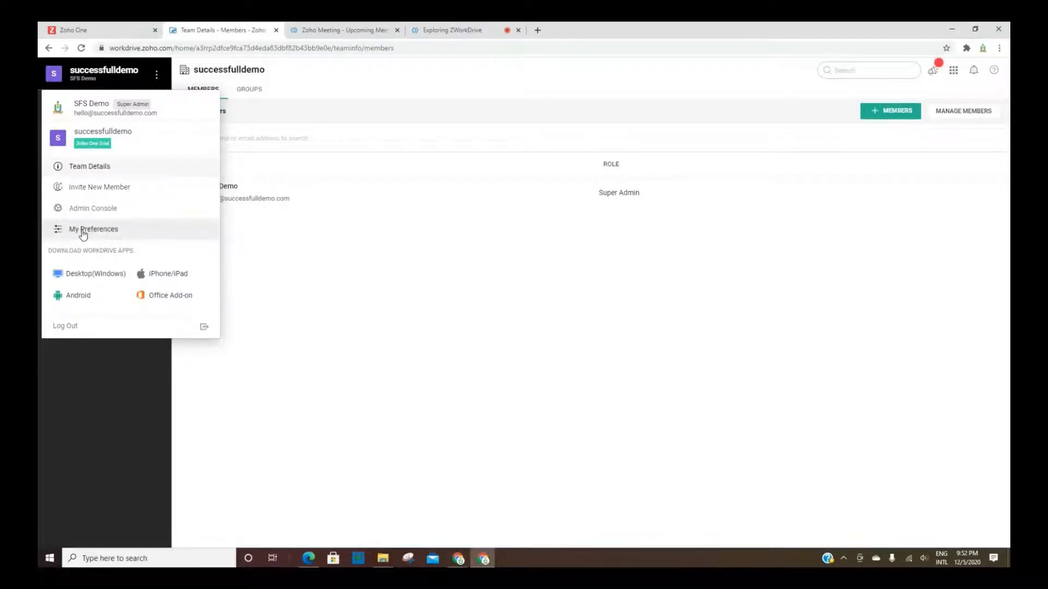
In My Preferences switch the theme to Calming Blue, review the settings and close them.
{"action": "left_click", "coordinate": [93, 228]}
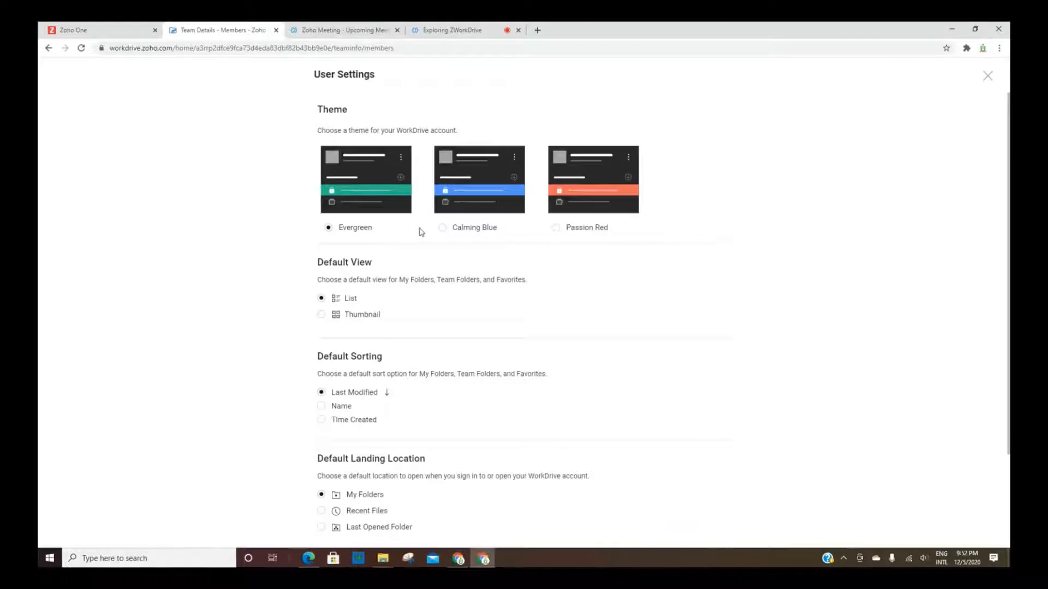
{"action": "left_click", "coordinate": [442, 227]}
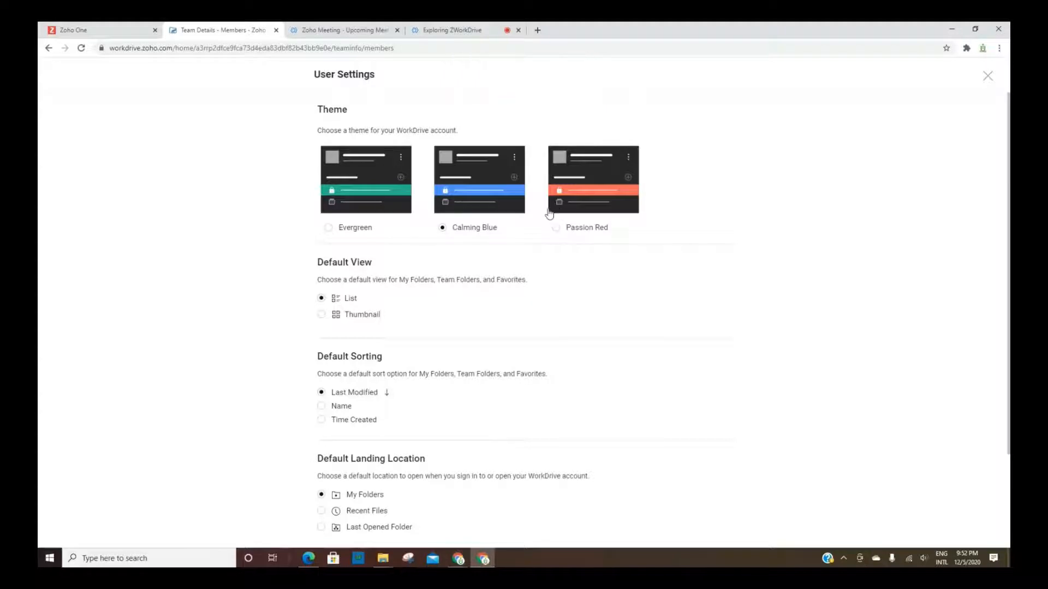
{"action": "scroll", "scroll_direction": "down", "scroll_amount": 3}
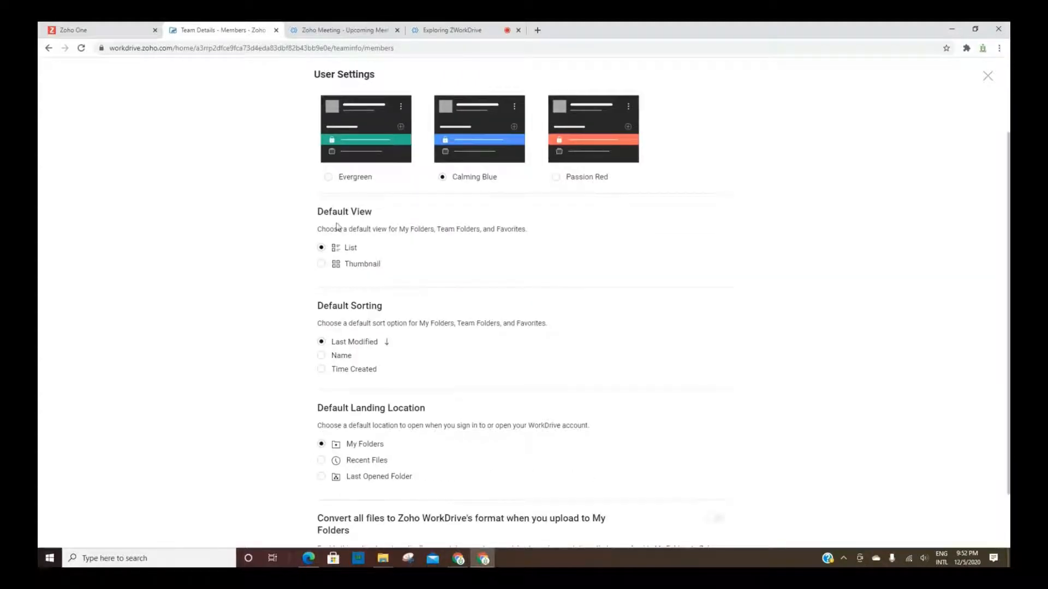
{"action": "scroll", "scroll_direction": "down", "scroll_amount": 3}
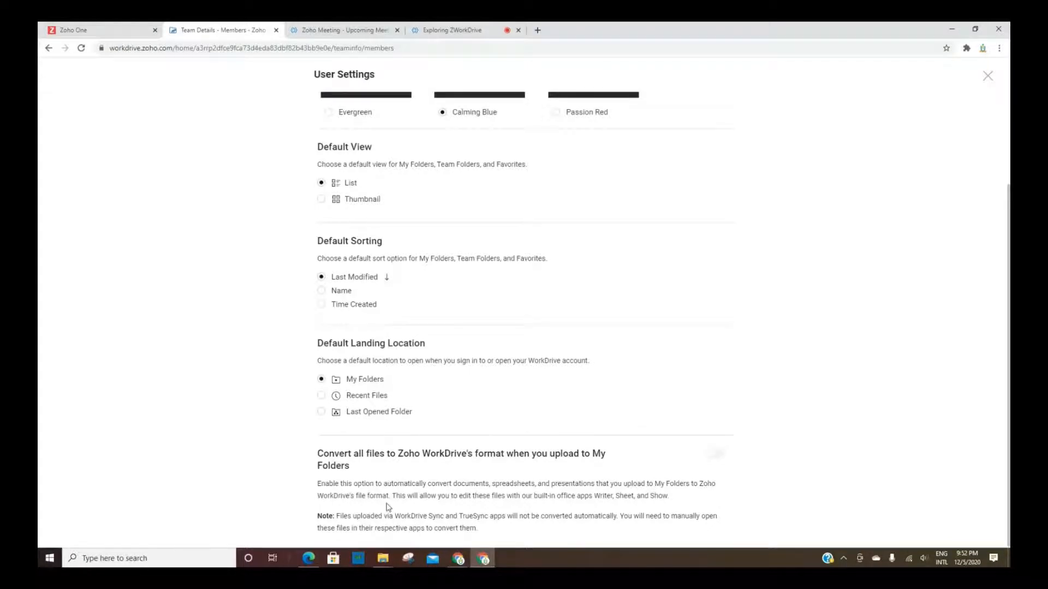
{"action": "left_click", "coordinate": [987, 76]}
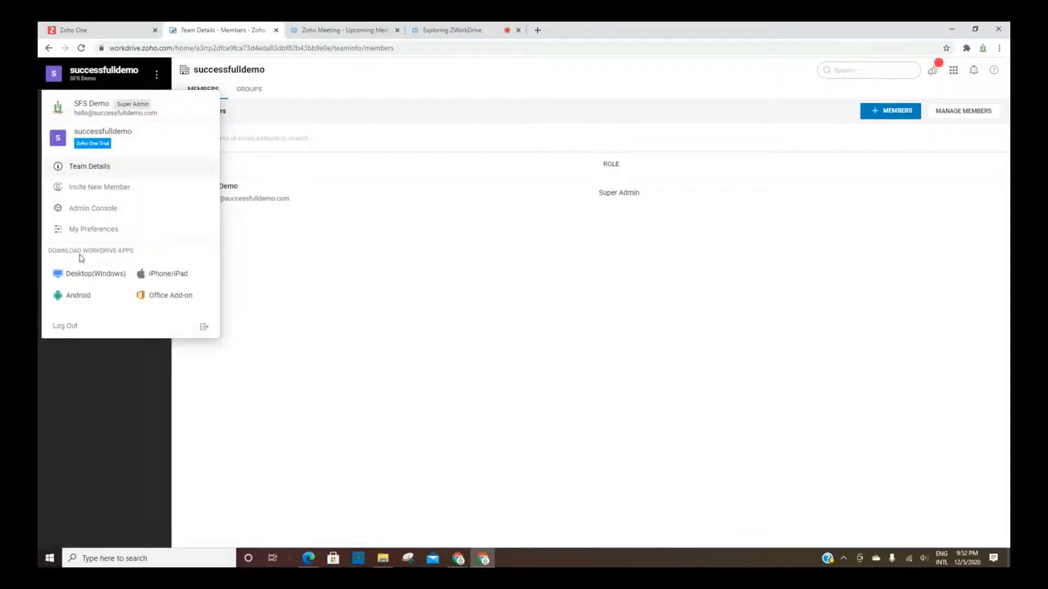
{"action": "mouse_move", "coordinate": [95, 273]}
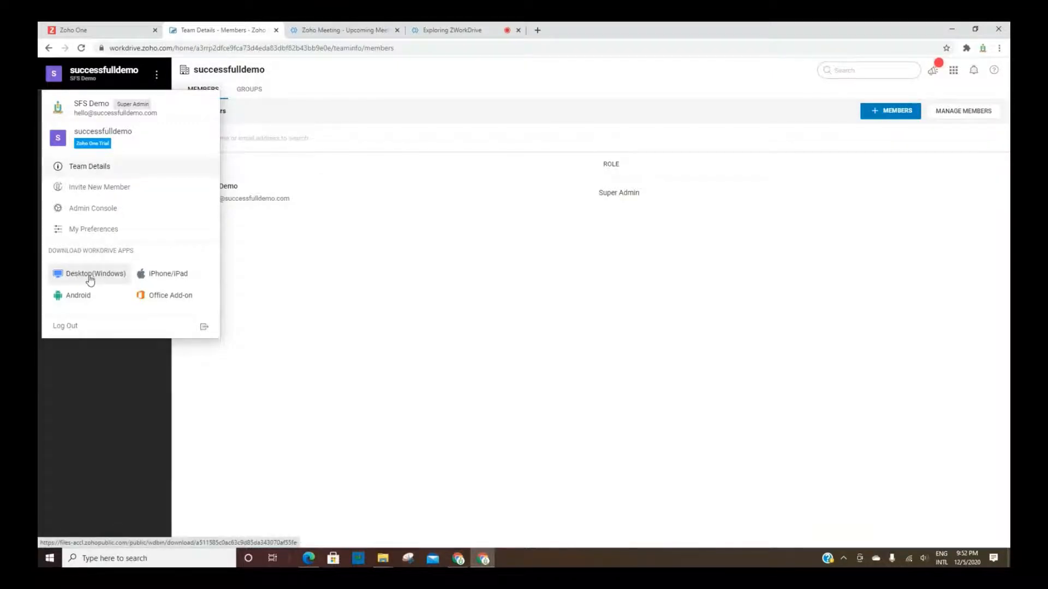
{"action": "mouse_move", "coordinate": [95, 273]}
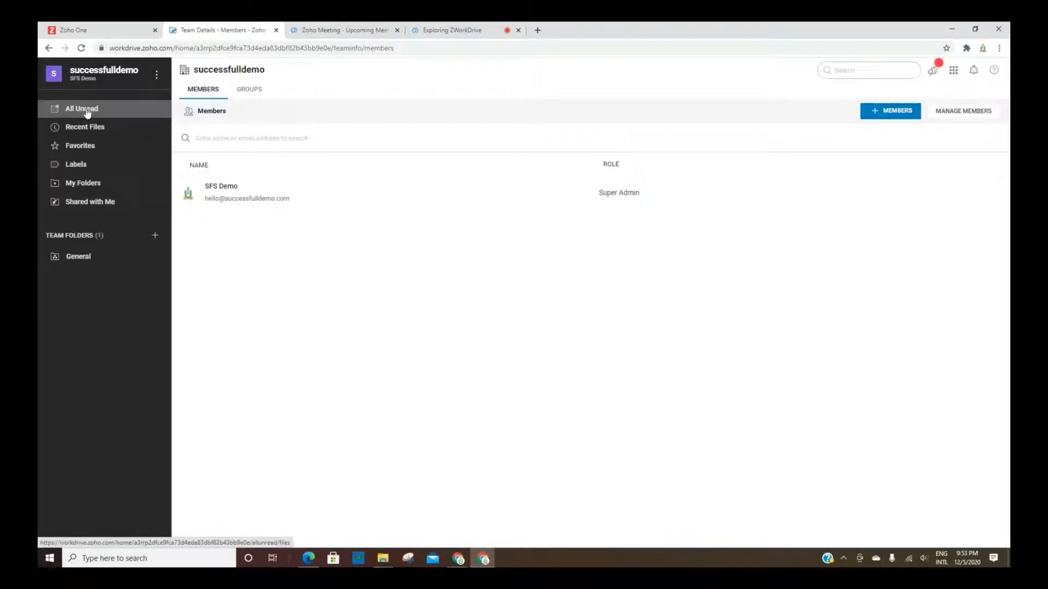
Browse All Unread, Recent Files, Favorites and Labels, then return to My Folders.
{"action": "left_click", "coordinate": [82, 108]}
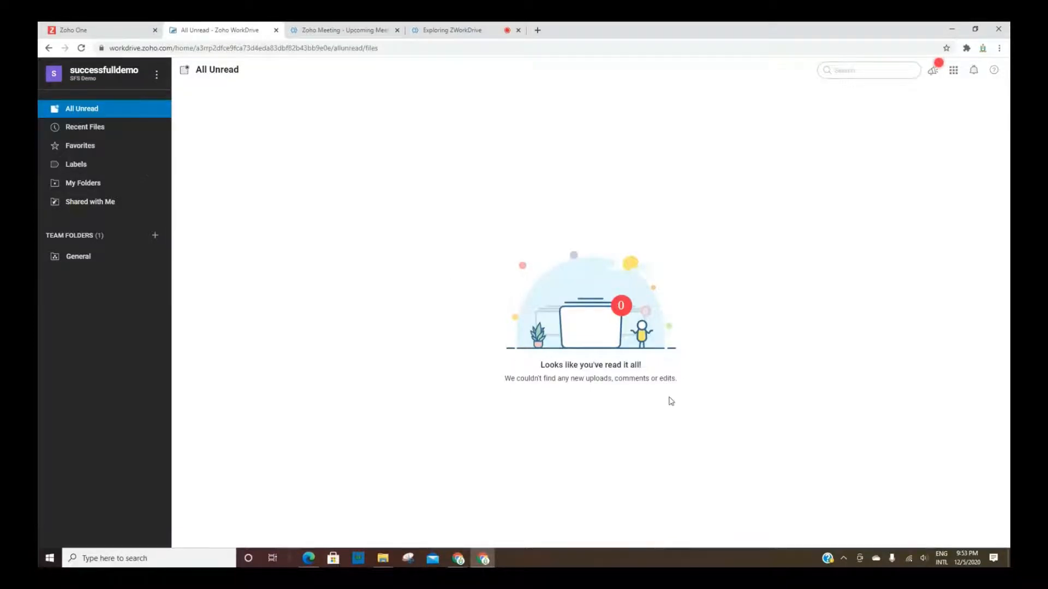
{"action": "mouse_move", "coordinate": [608, 388]}
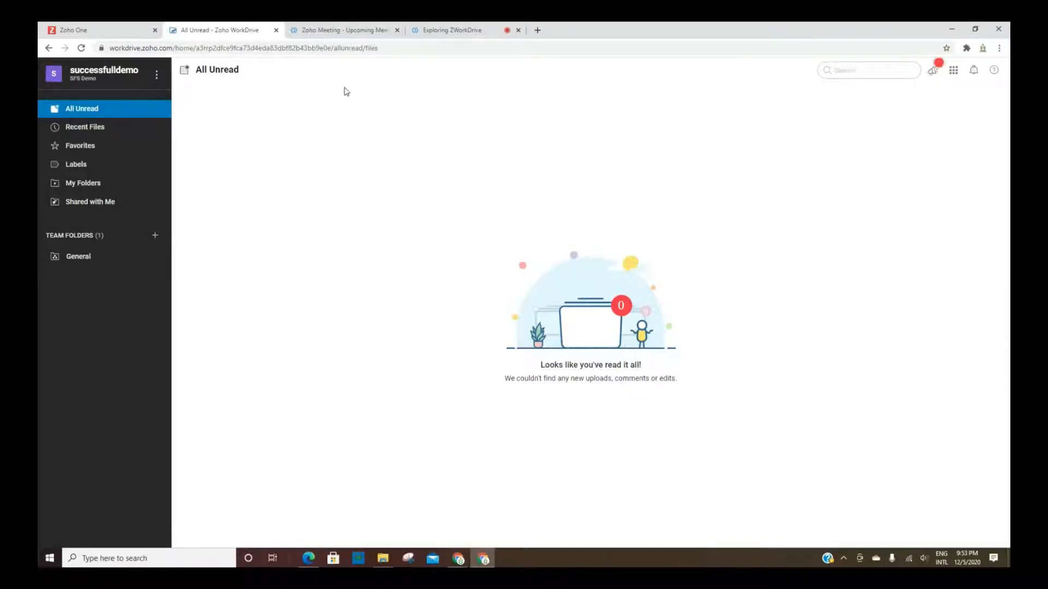
{"action": "mouse_move", "coordinate": [136, 179]}
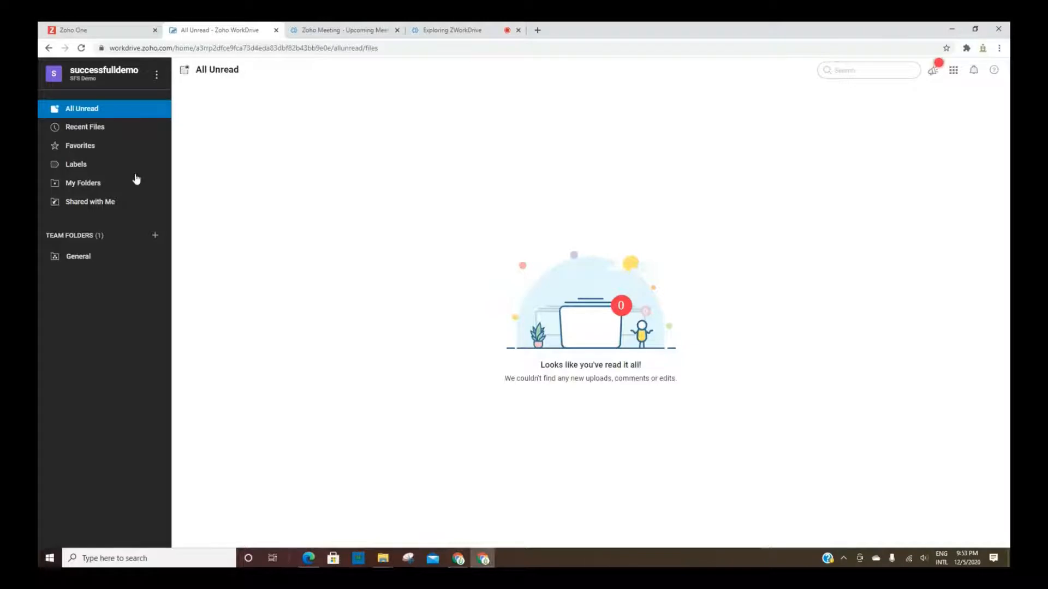
{"action": "left_click", "coordinate": [85, 127]}
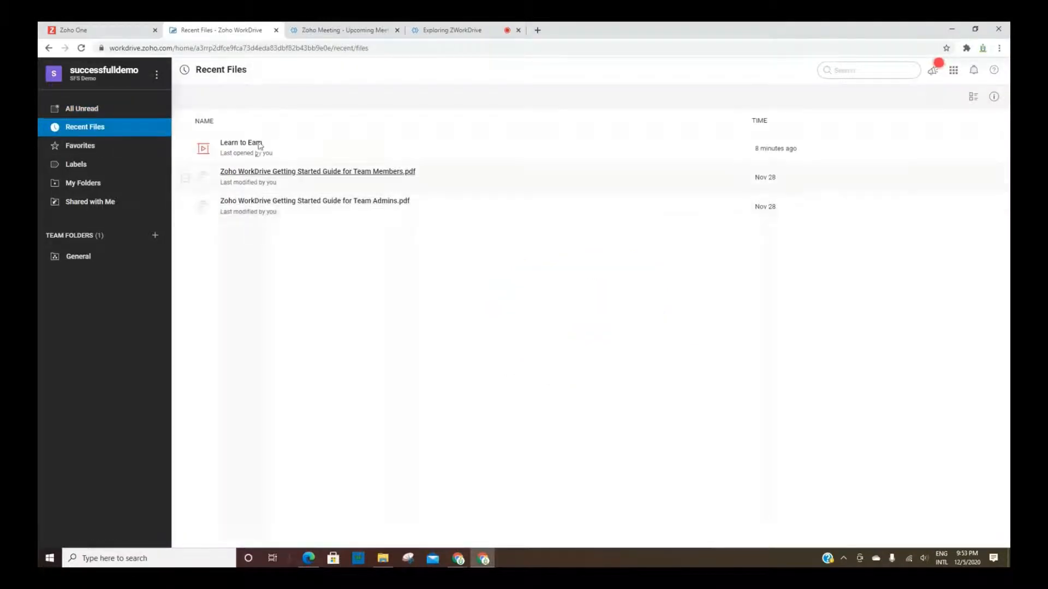
{"action": "mouse_move", "coordinate": [94, 155]}
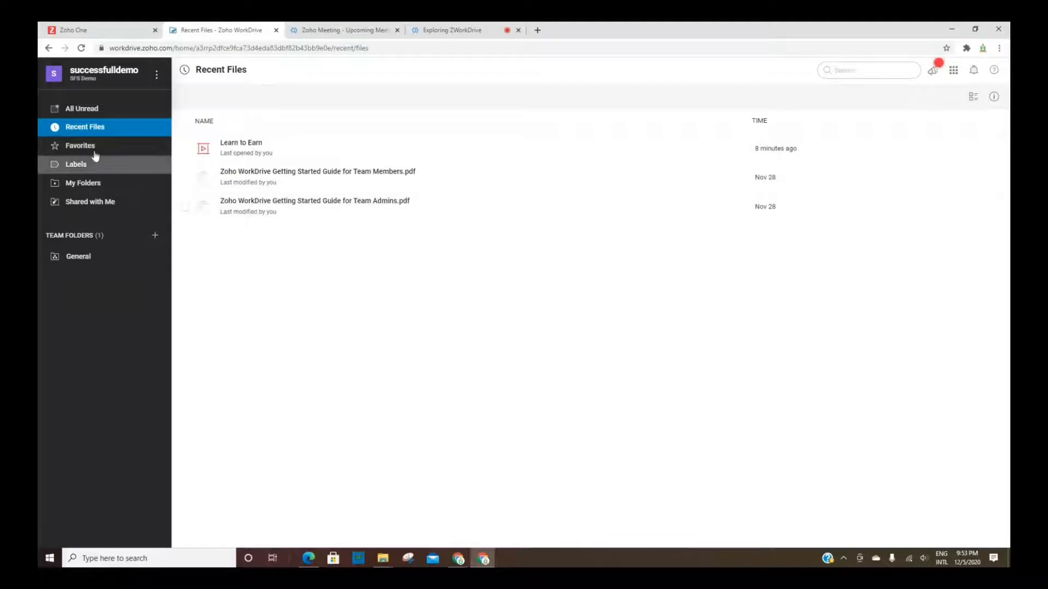
{"action": "left_click", "coordinate": [80, 145]}
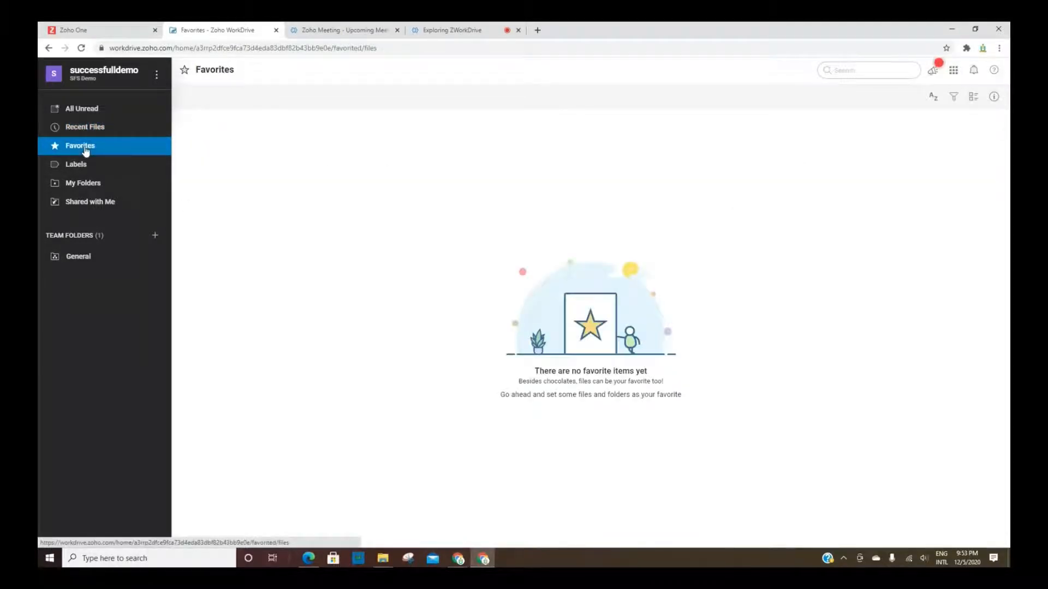
{"action": "left_click", "coordinate": [76, 165]}
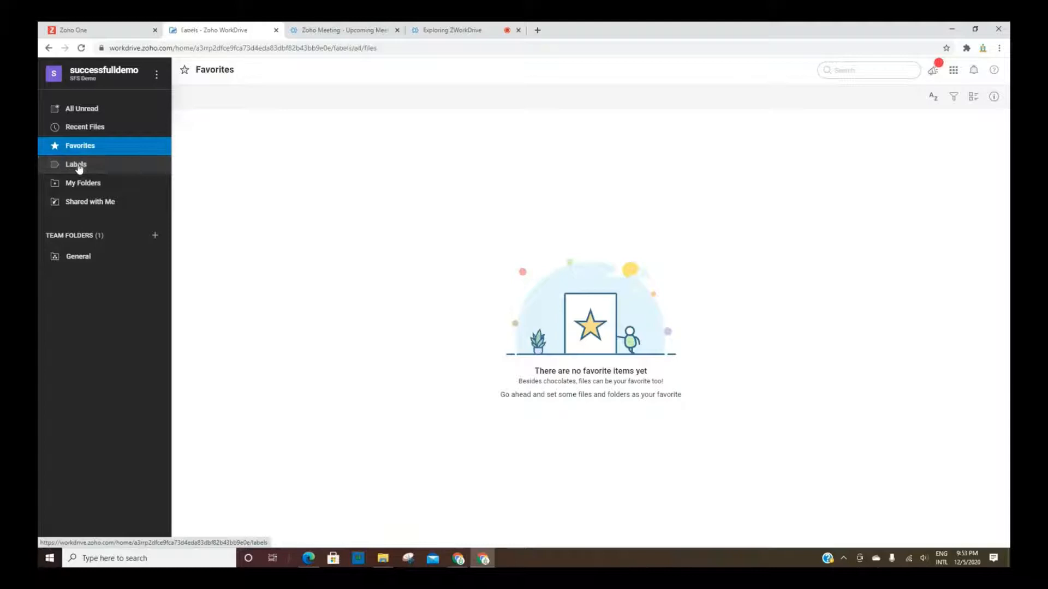
{"action": "left_click", "coordinate": [75, 165]}
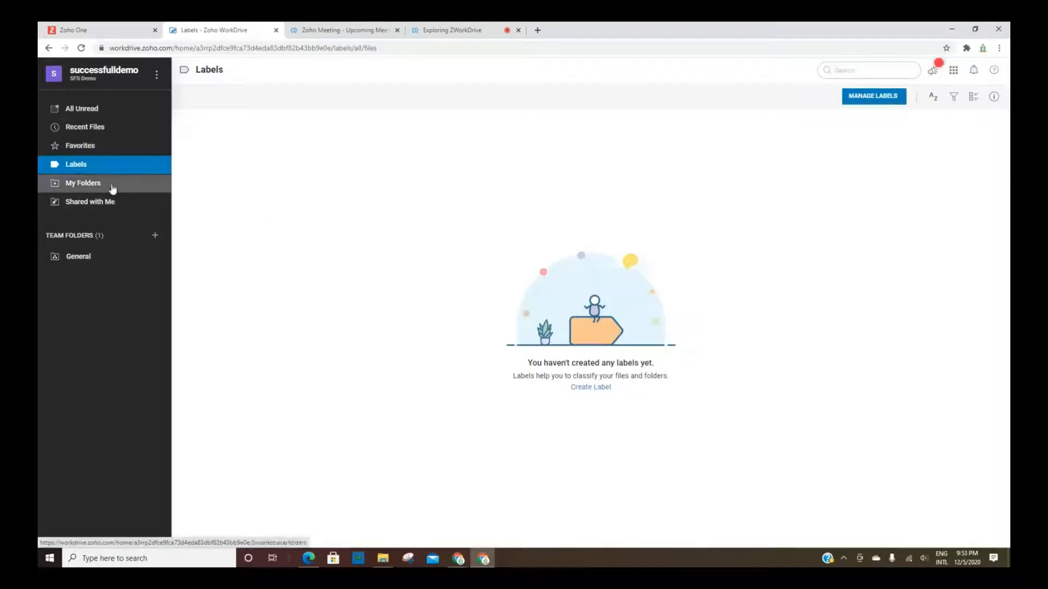
{"action": "mouse_move", "coordinate": [82, 108]}
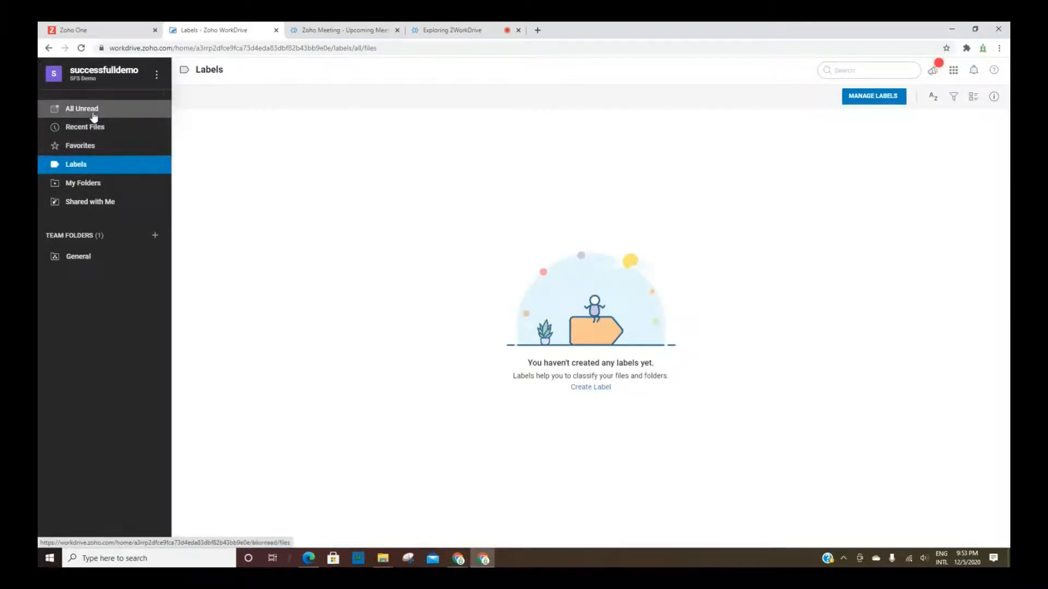
{"action": "left_click", "coordinate": [83, 182]}
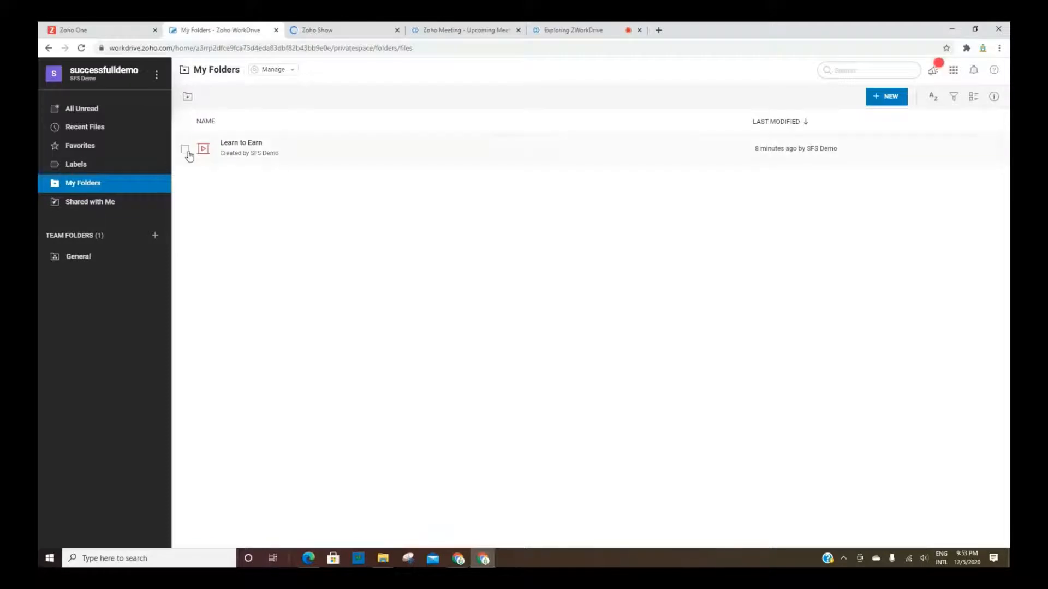
{"action": "left_click", "coordinate": [185, 149]}
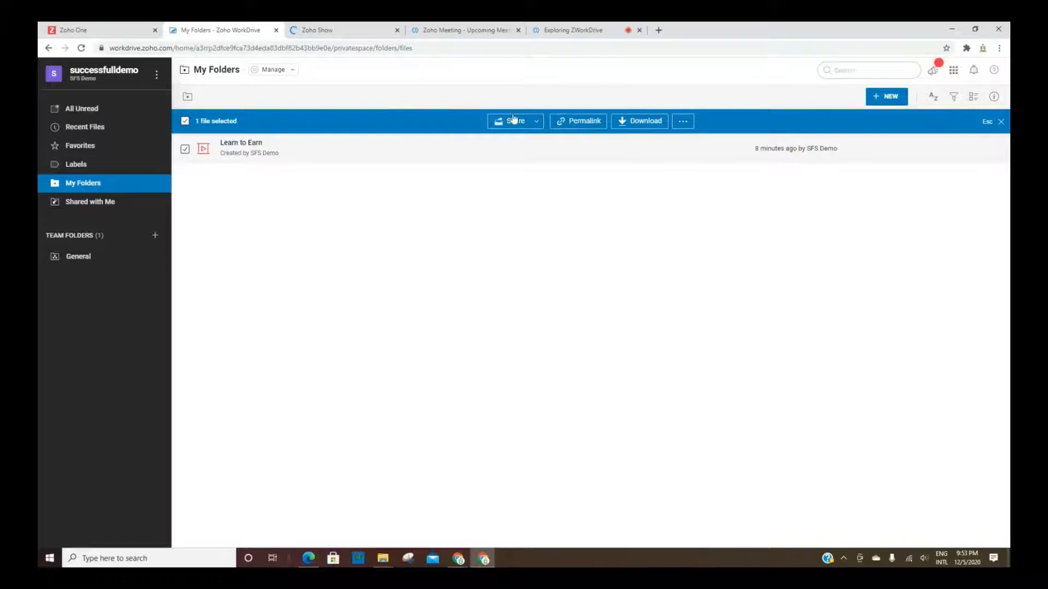
{"action": "left_click", "coordinate": [682, 121]}
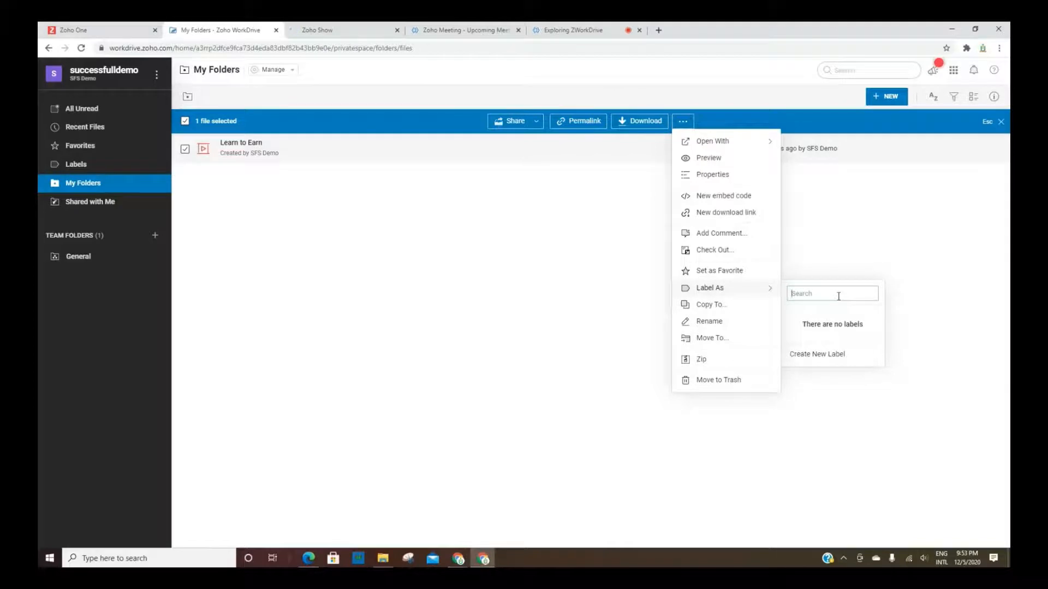
{"action": "left_click", "coordinate": [816, 354]}
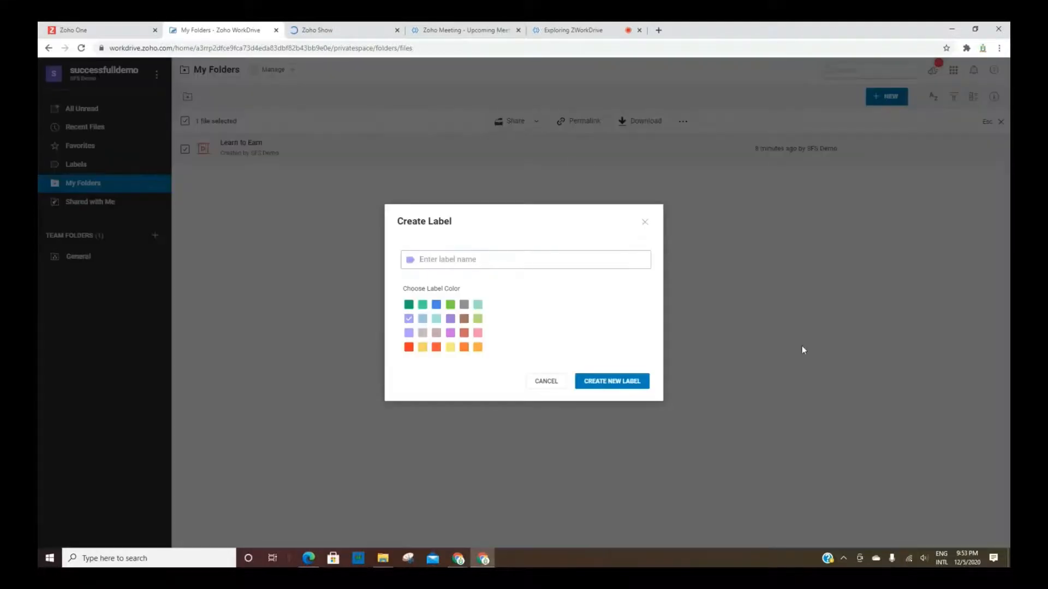
{"action": "type", "text": "Presentation"}
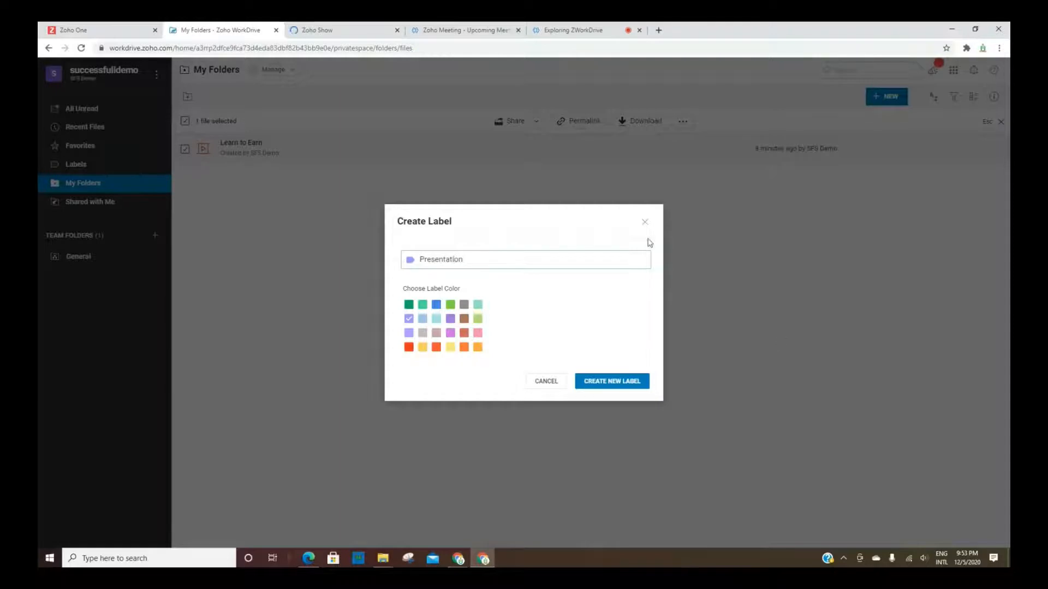
{"action": "mouse_move", "coordinate": [440, 344]}
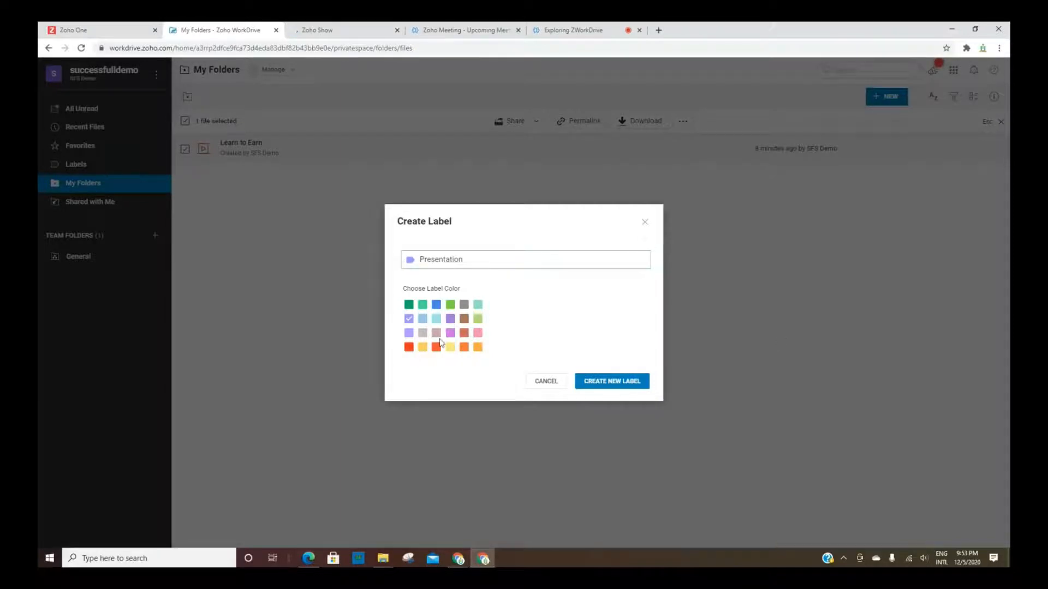
{"action": "left_click", "coordinate": [477, 317]}
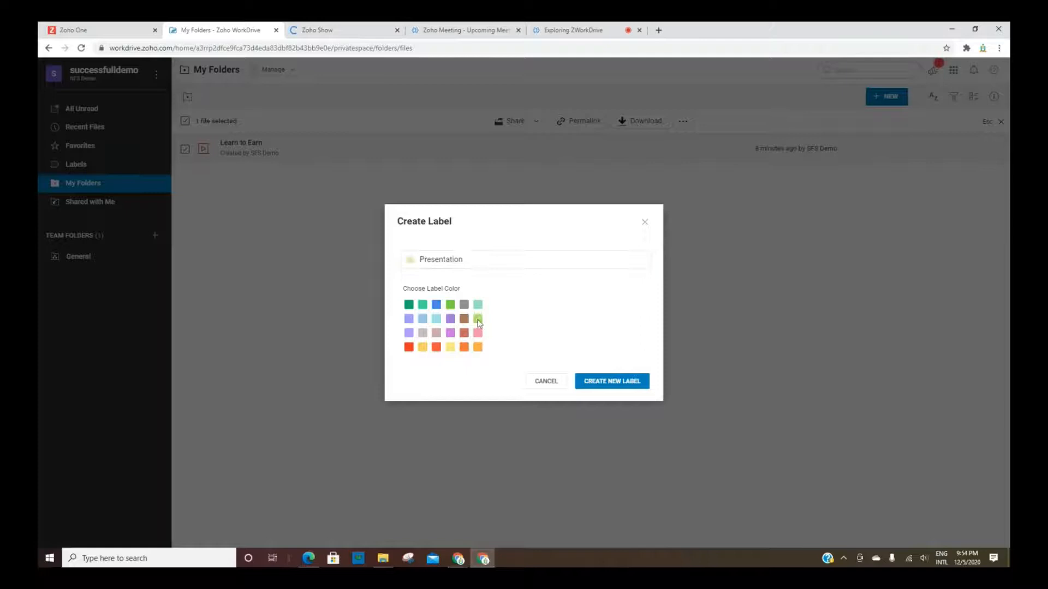
{"action": "left_click", "coordinate": [436, 305]}
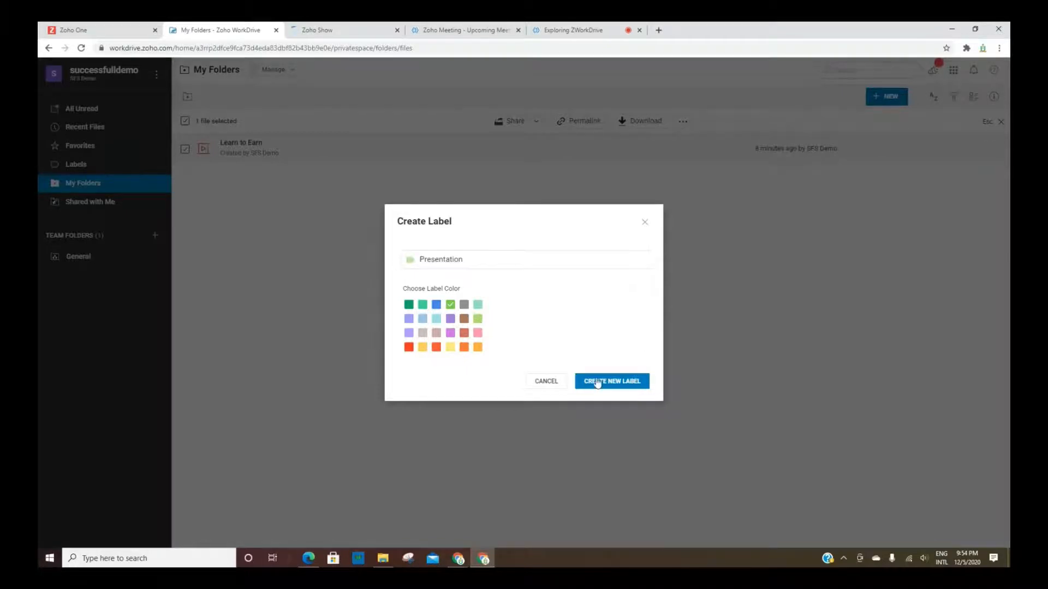
{"action": "left_click", "coordinate": [611, 381]}
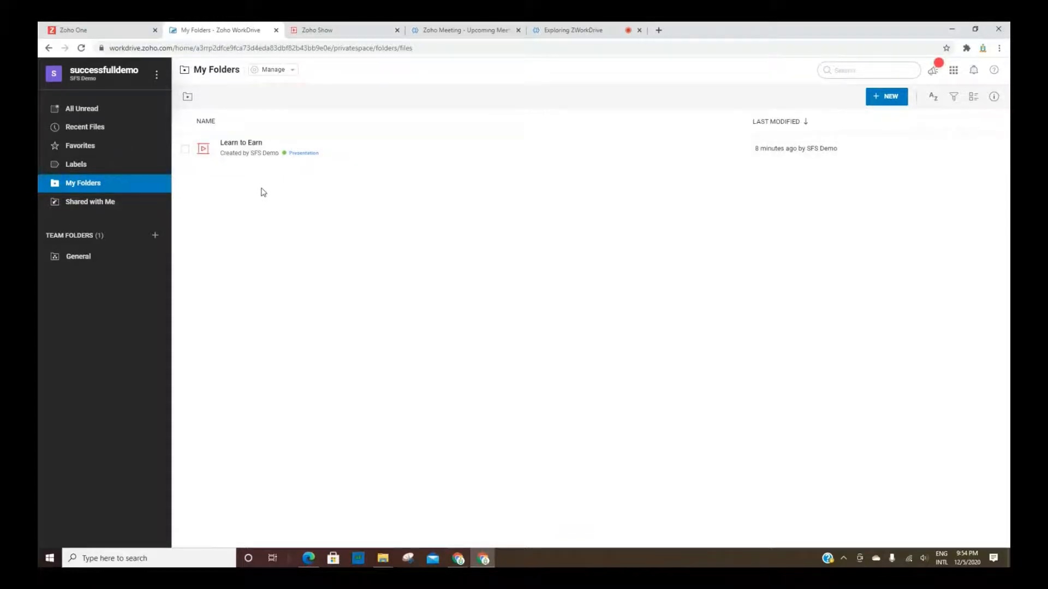
{"action": "left_click", "coordinate": [75, 165]}
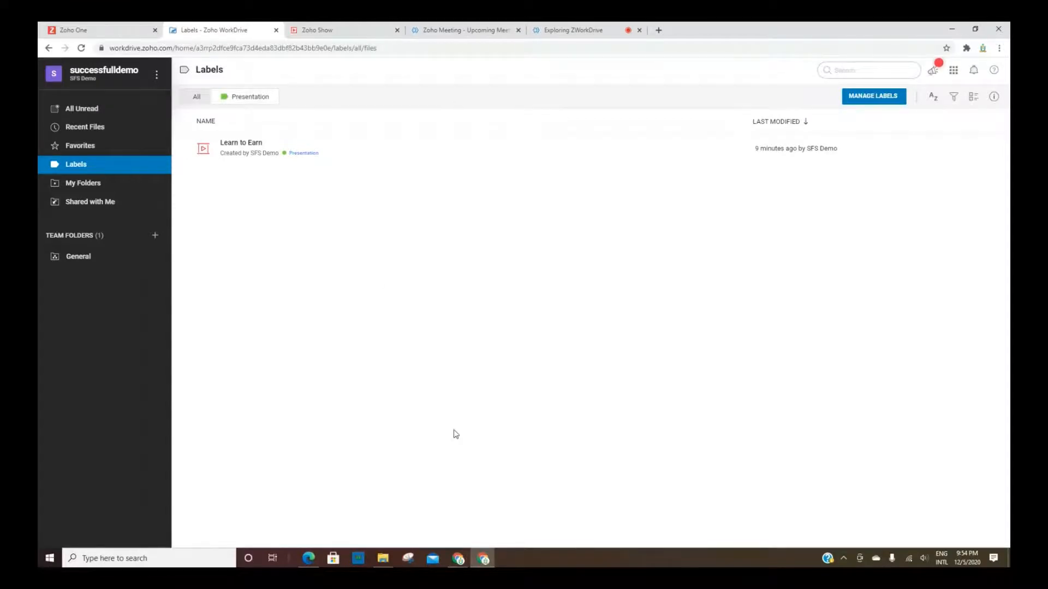
{"action": "mouse_move", "coordinate": [75, 177]}
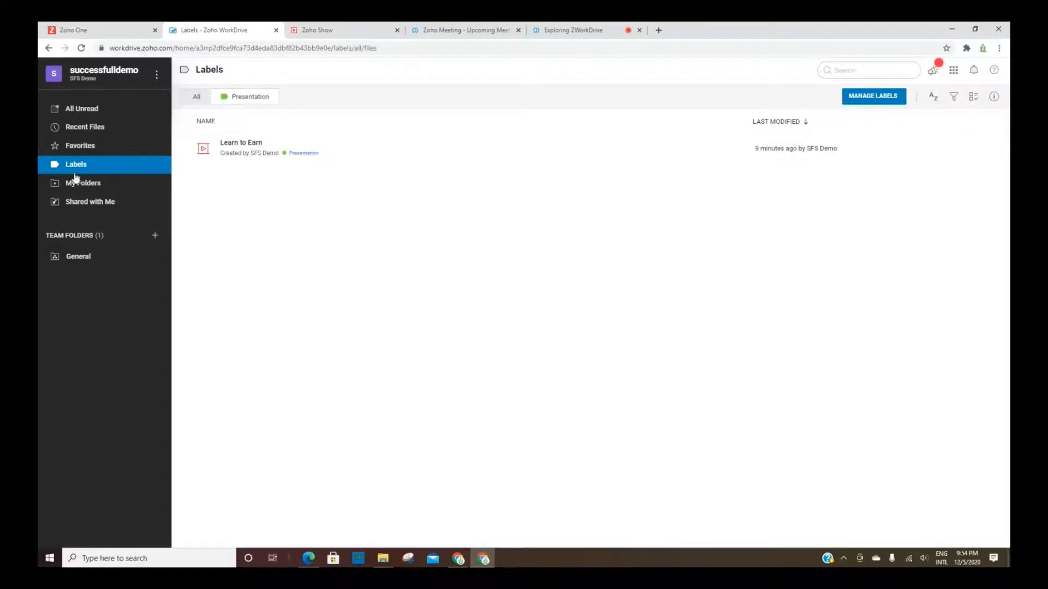
{"action": "left_click", "coordinate": [83, 182]}
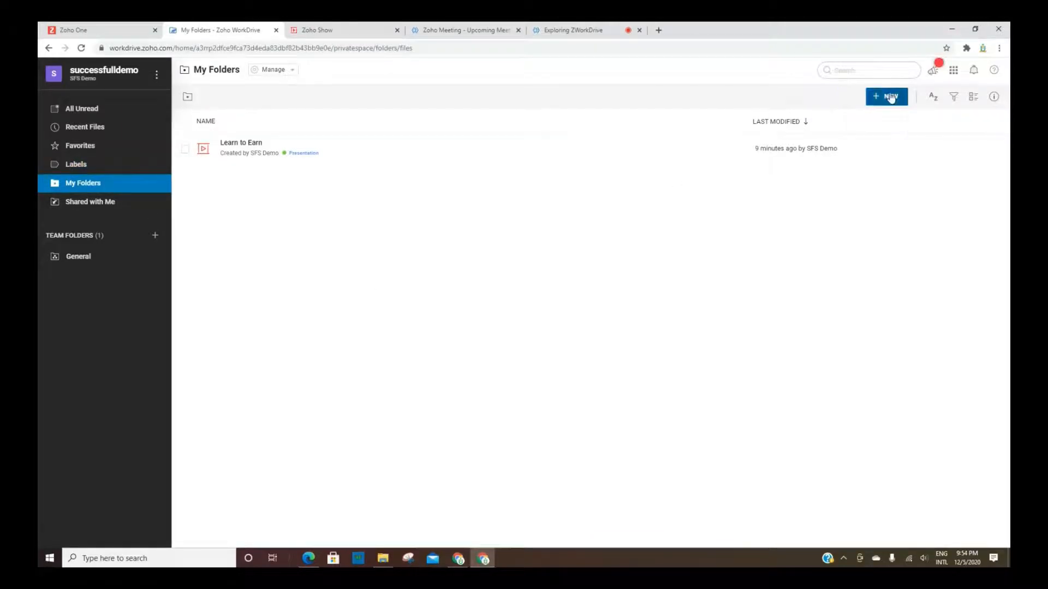
Show the + NEW menu listing Folder, Writer, Sheet, Show, upload and import options.
{"action": "left_click", "coordinate": [886, 96]}
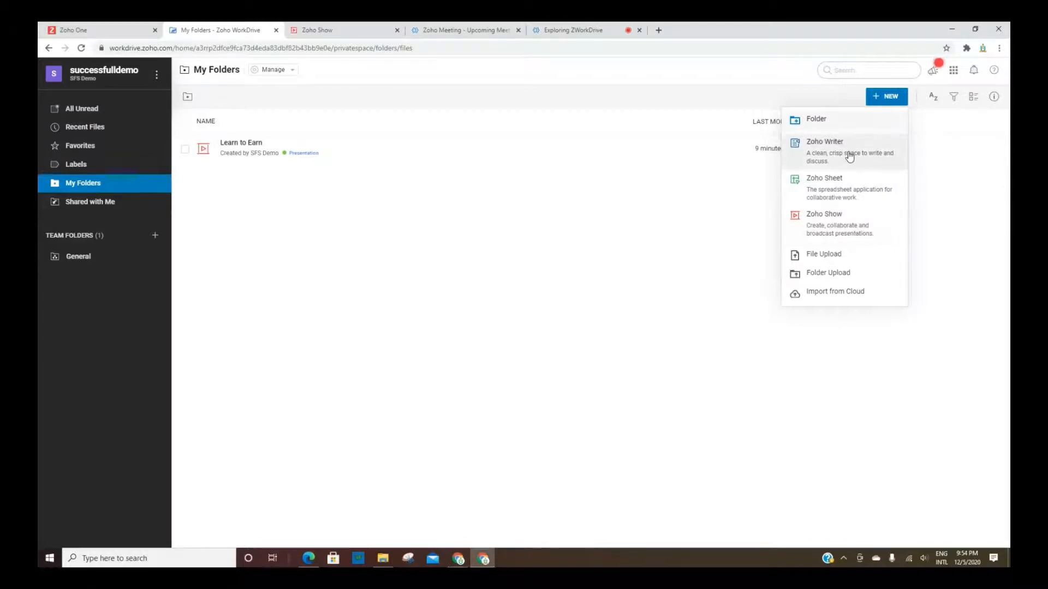
{"action": "mouse_move", "coordinate": [817, 152]}
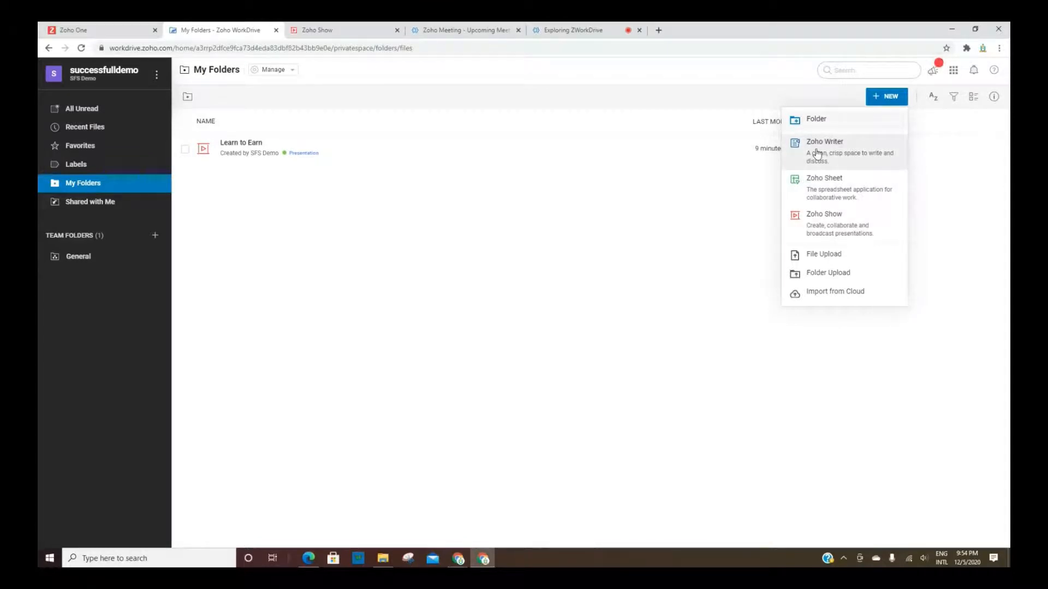
{"action": "mouse_move", "coordinate": [833, 154]}
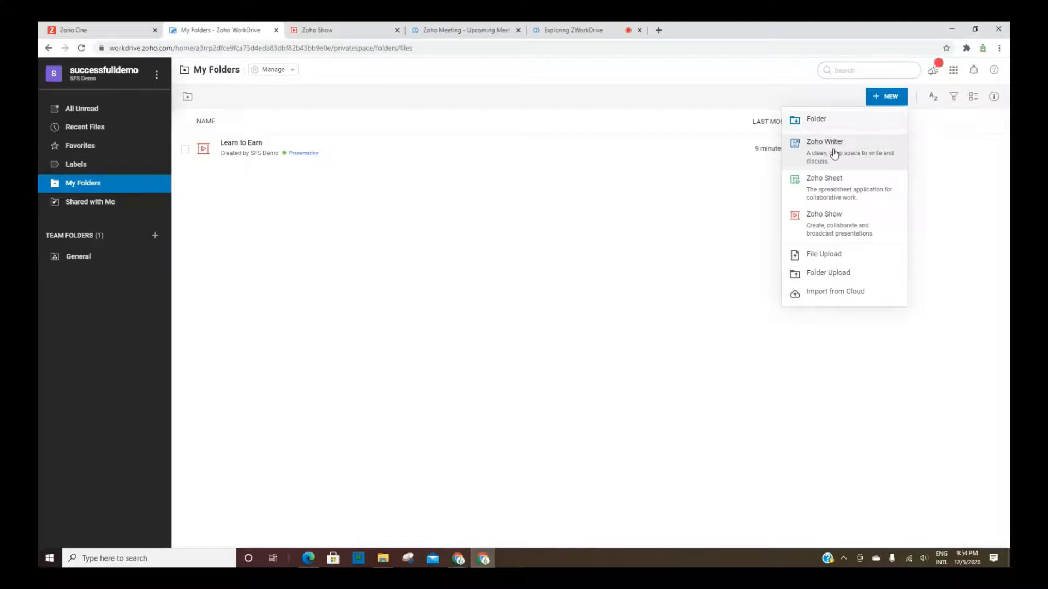
{"action": "mouse_move", "coordinate": [838, 190]}
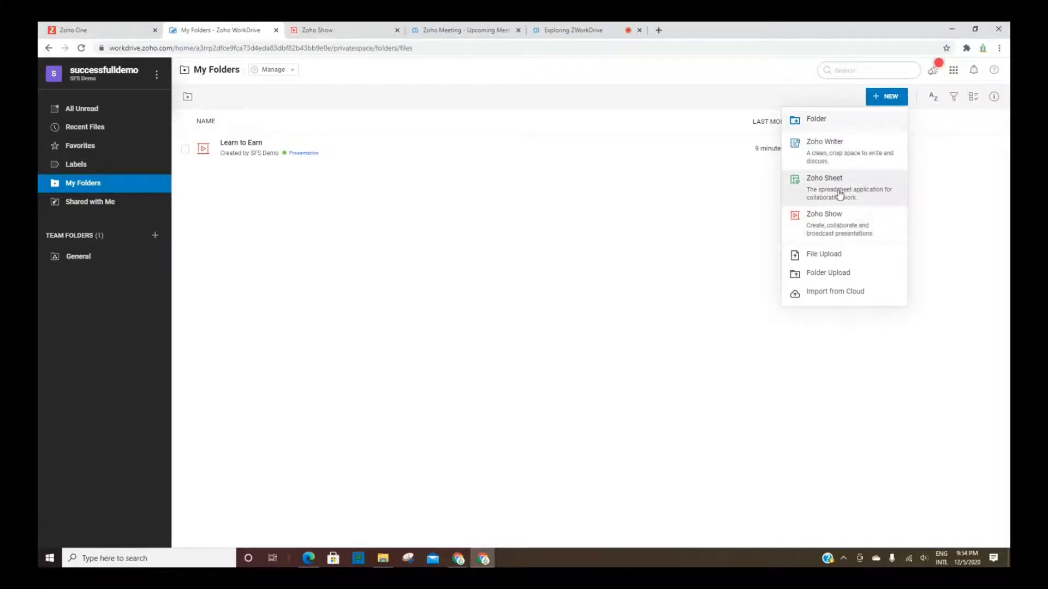
{"action": "mouse_move", "coordinate": [833, 224]}
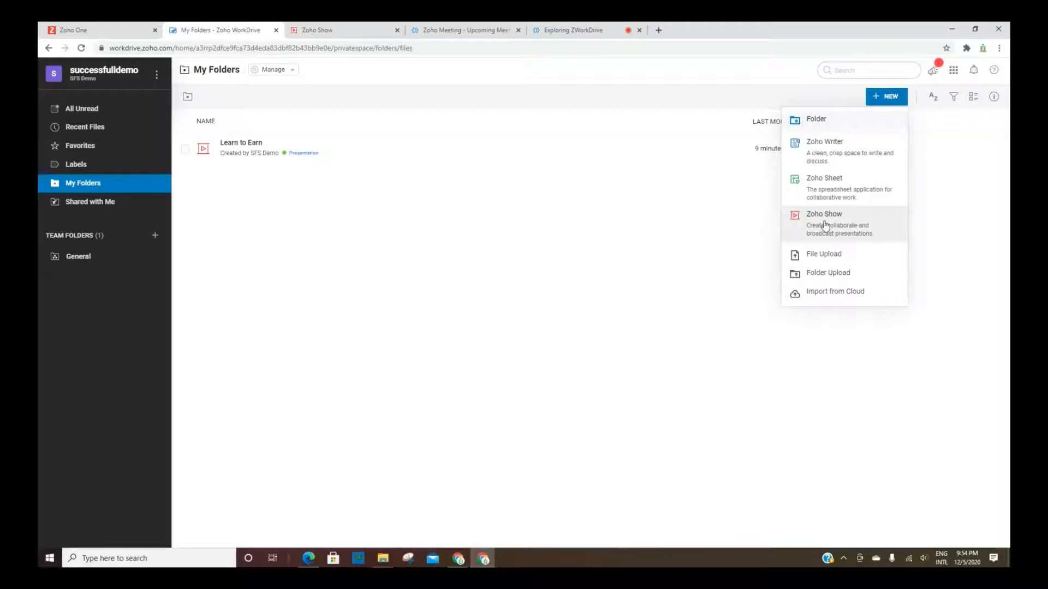
{"action": "mouse_move", "coordinate": [823, 254]}
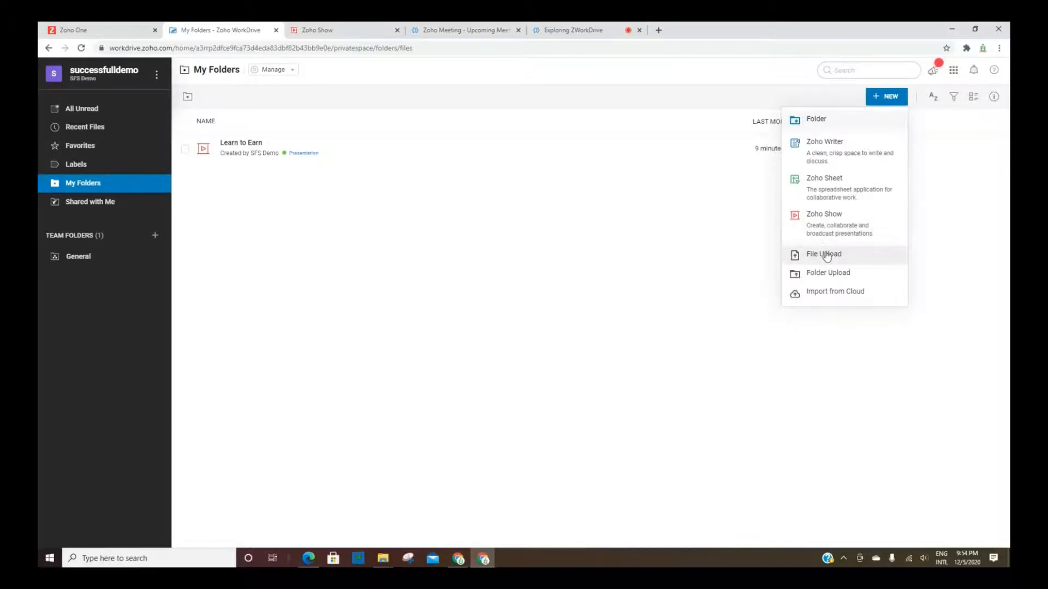
{"action": "mouse_move", "coordinate": [827, 273]}
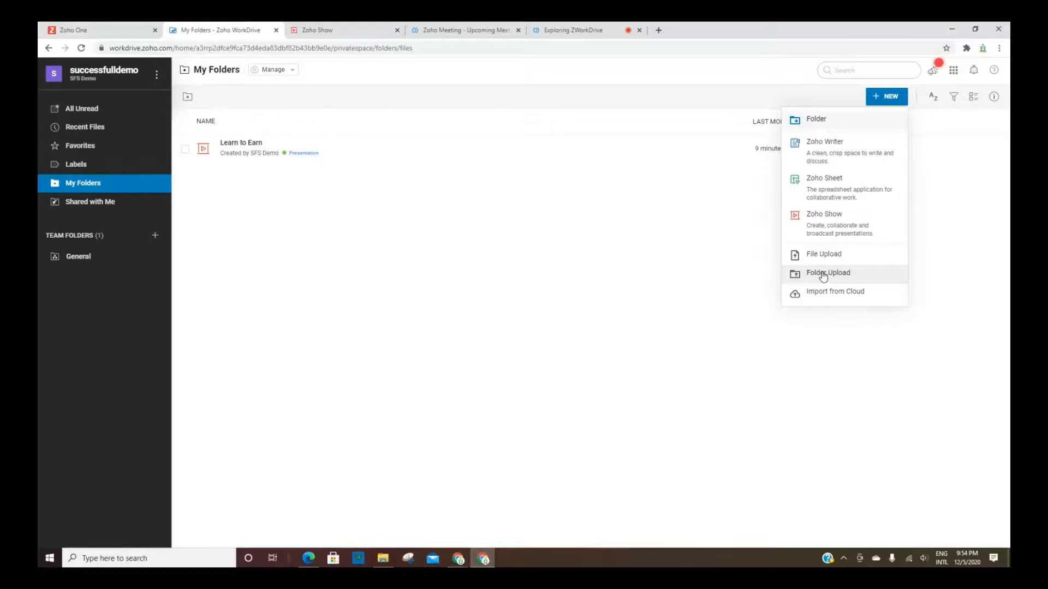
{"action": "mouse_move", "coordinate": [835, 291]}
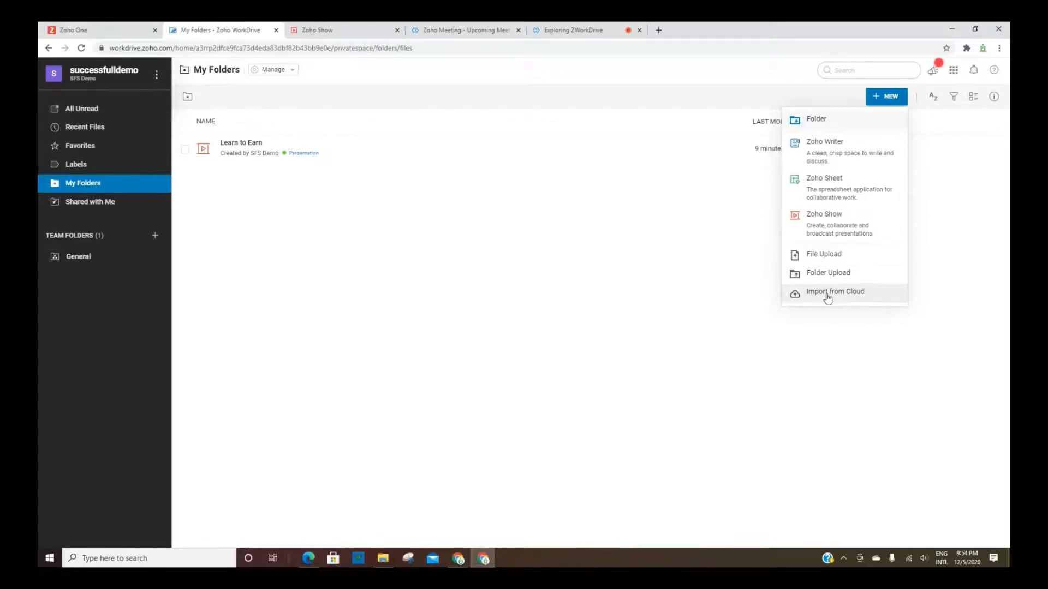
Choose Import from Cloud to reach the Cloud Picker with Google Drive, Box, Dropbox, OneDrive and Evernote.
{"action": "left_click", "coordinate": [835, 291]}
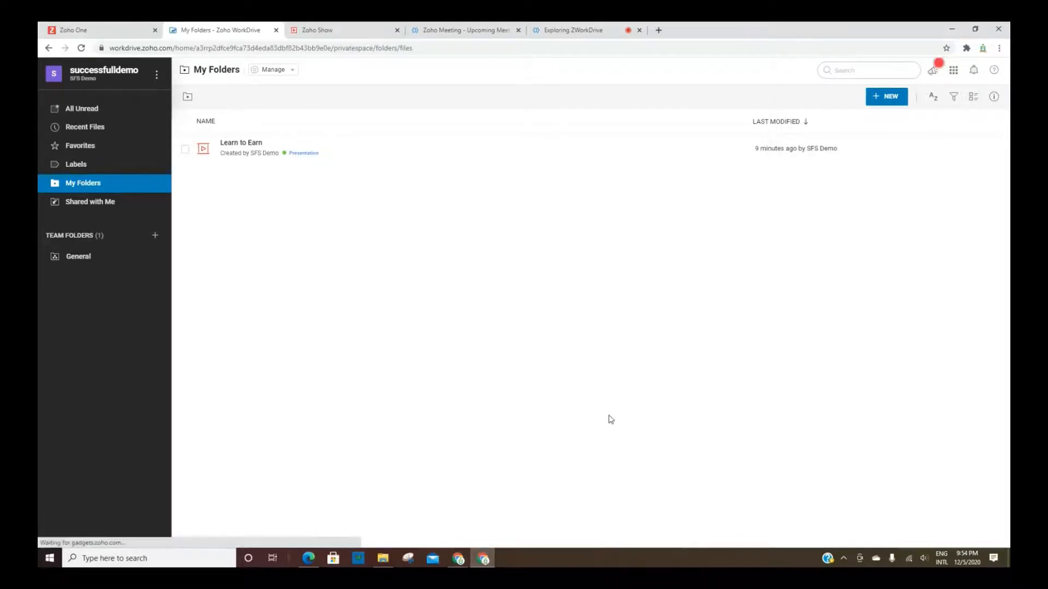
{"action": "left_click", "coordinate": [886, 96]}
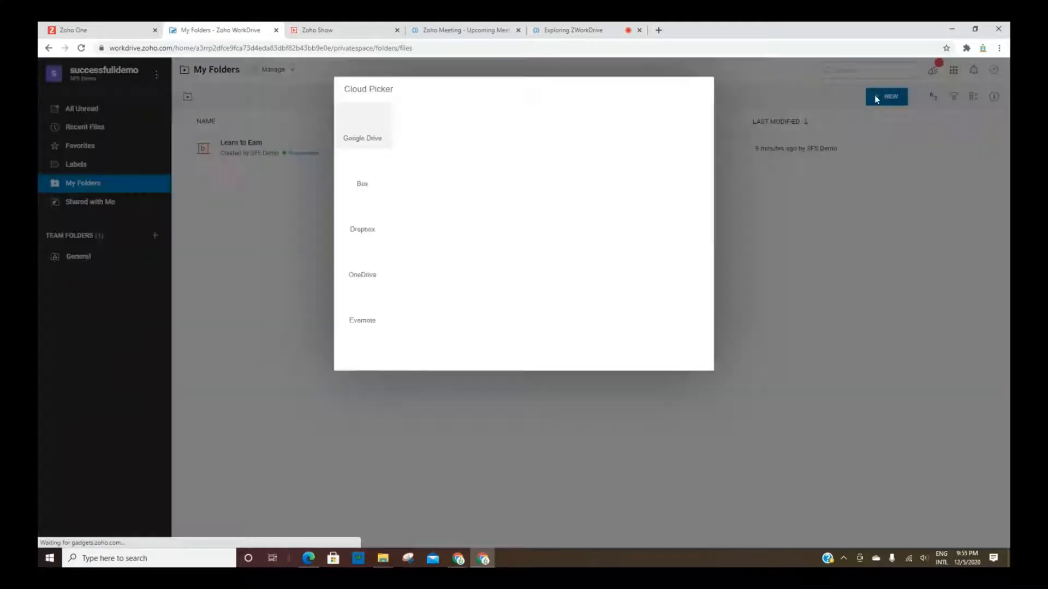
{"action": "left_click", "coordinate": [363, 133]}
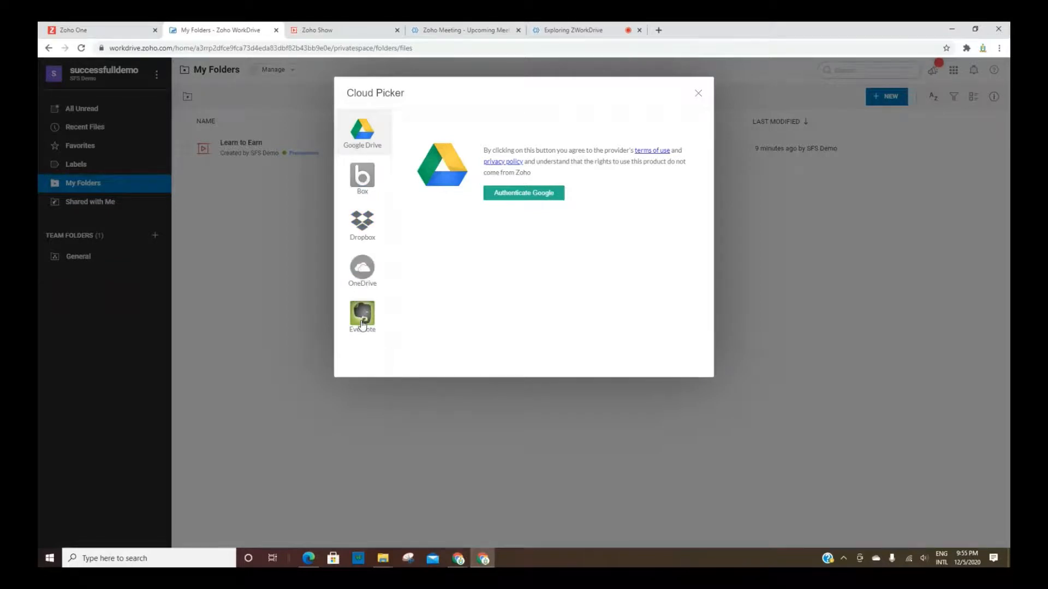
{"action": "mouse_move", "coordinate": [514, 196]}
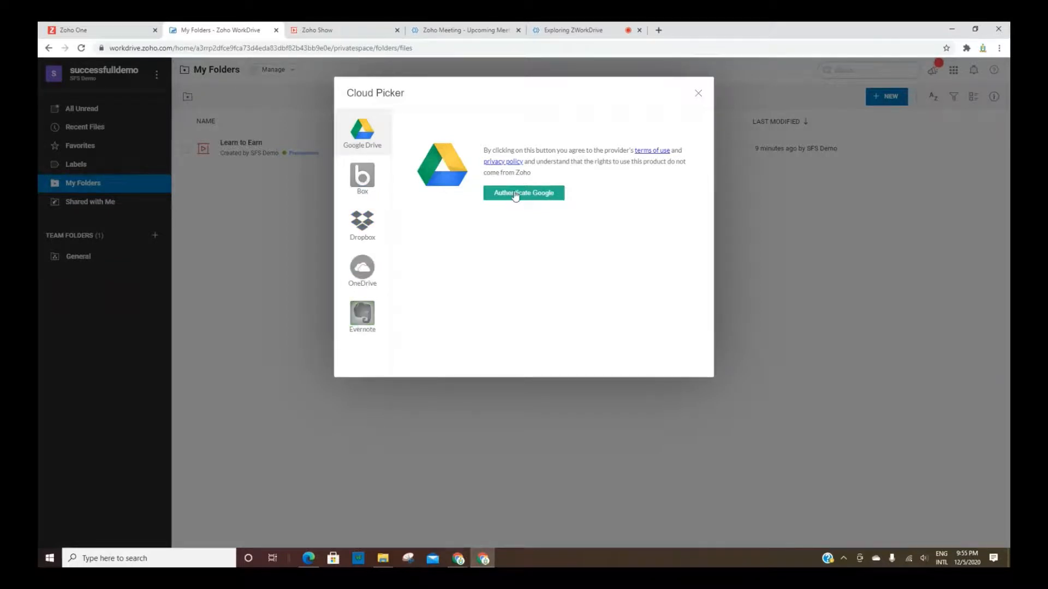
{"action": "mouse_move", "coordinate": [699, 94]}
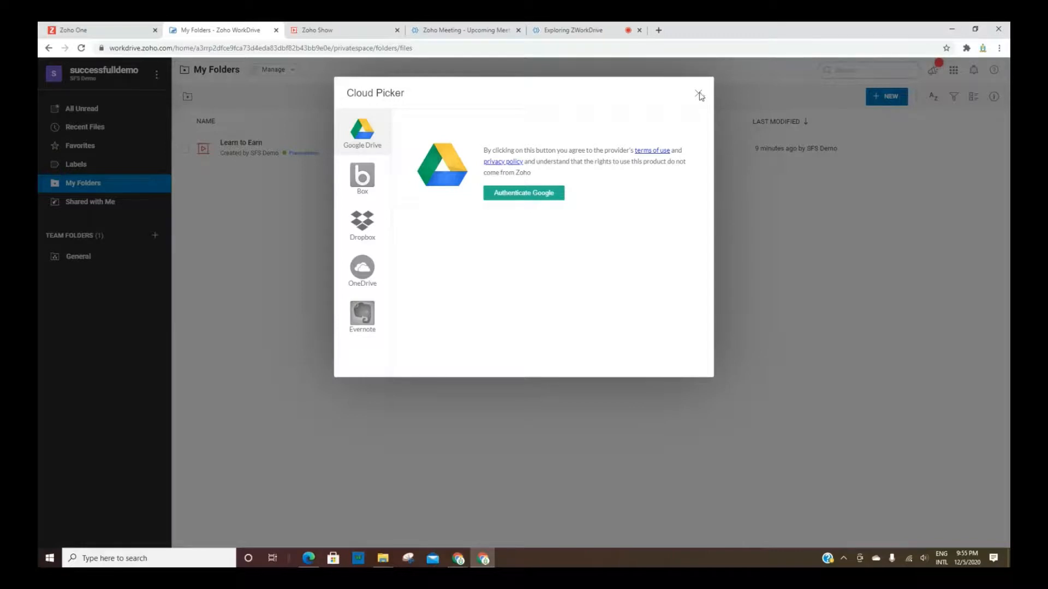
Close the Cloud Picker, check the view layout menu and select Learn to Earn in My Folders.
{"action": "left_click", "coordinate": [698, 94]}
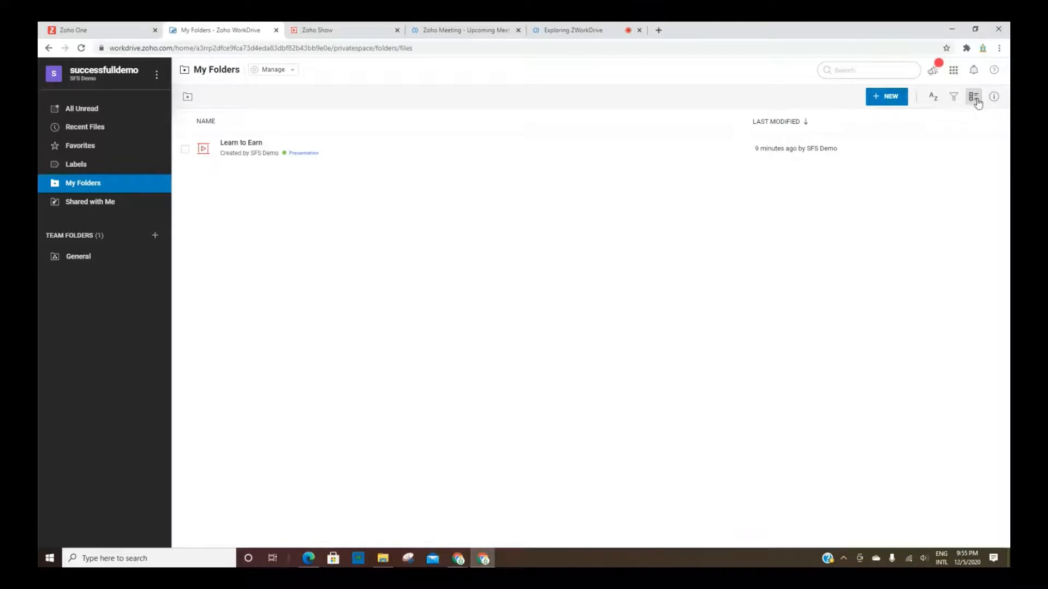
{"action": "left_click", "coordinate": [973, 96]}
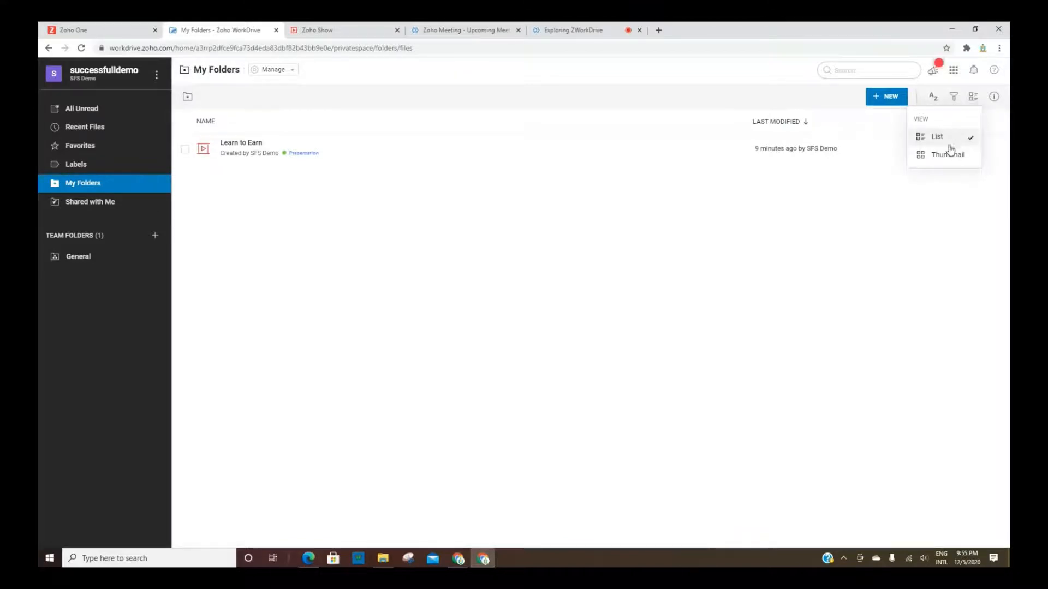
{"action": "mouse_move", "coordinate": [947, 154]}
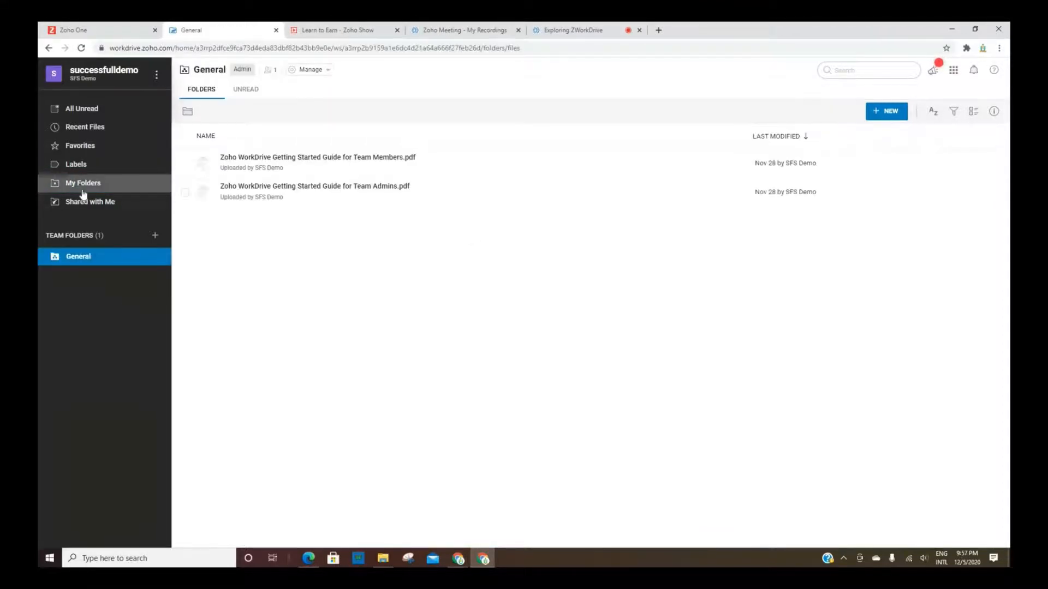
{"action": "left_click", "coordinate": [83, 182]}
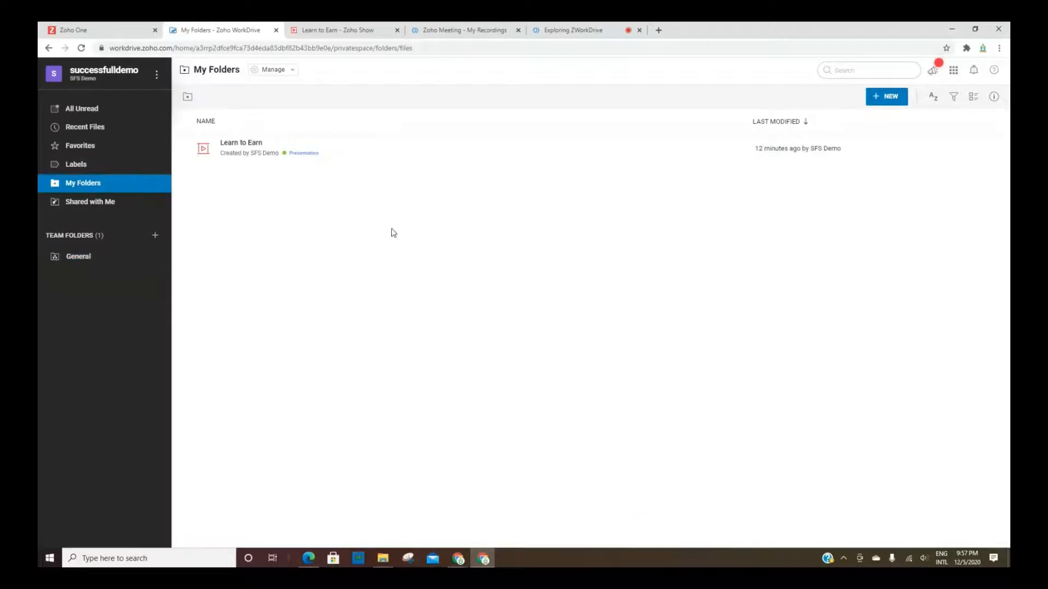
{"action": "left_click", "coordinate": [186, 148]}
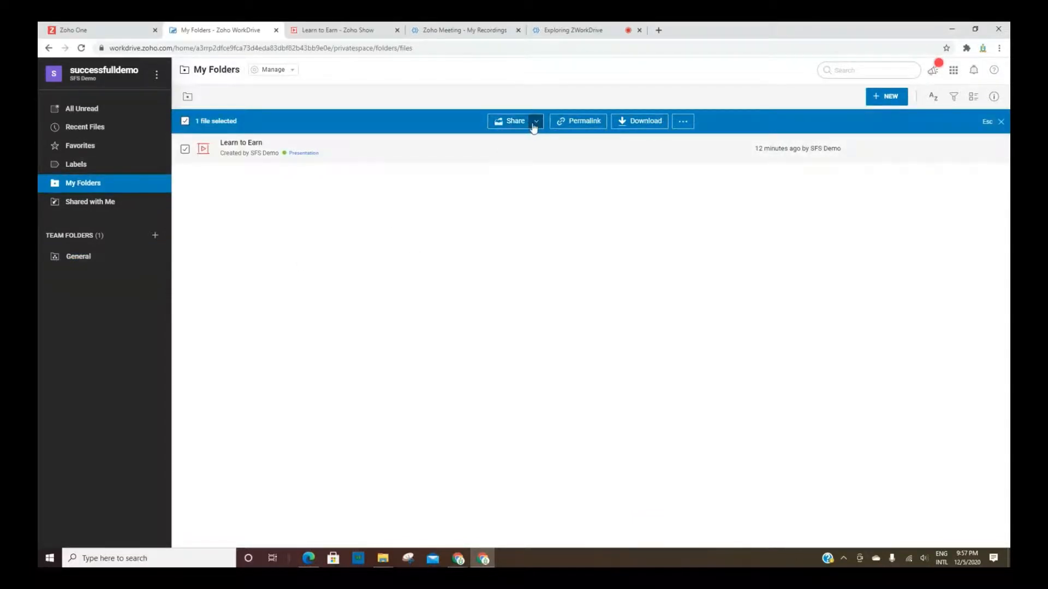
Start a new external share link for Learn to Earn named 'presentation' with View access.
{"action": "left_click", "coordinate": [534, 121]}
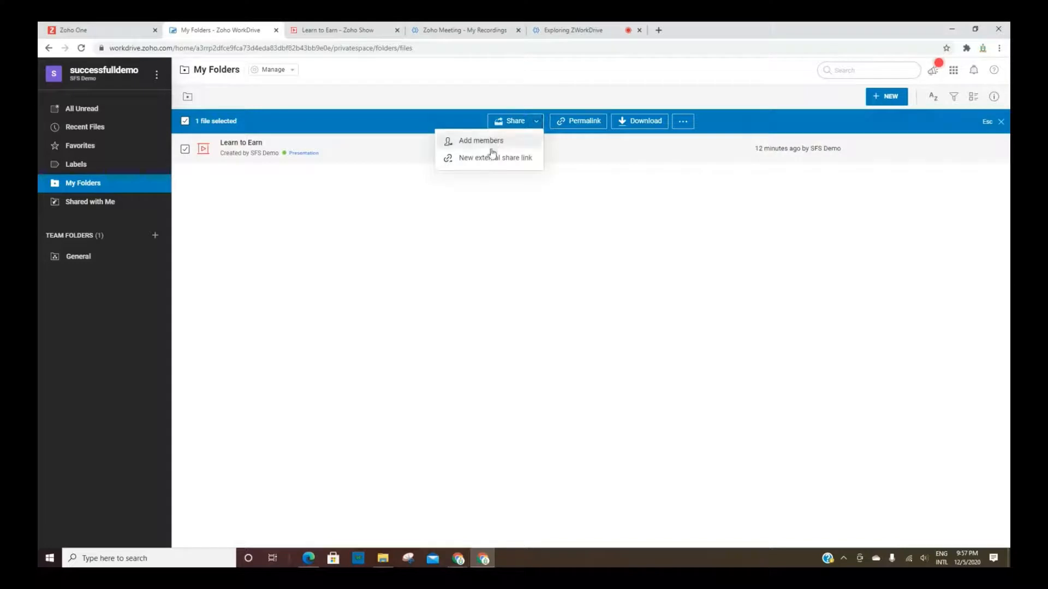
{"action": "mouse_move", "coordinate": [490, 161]}
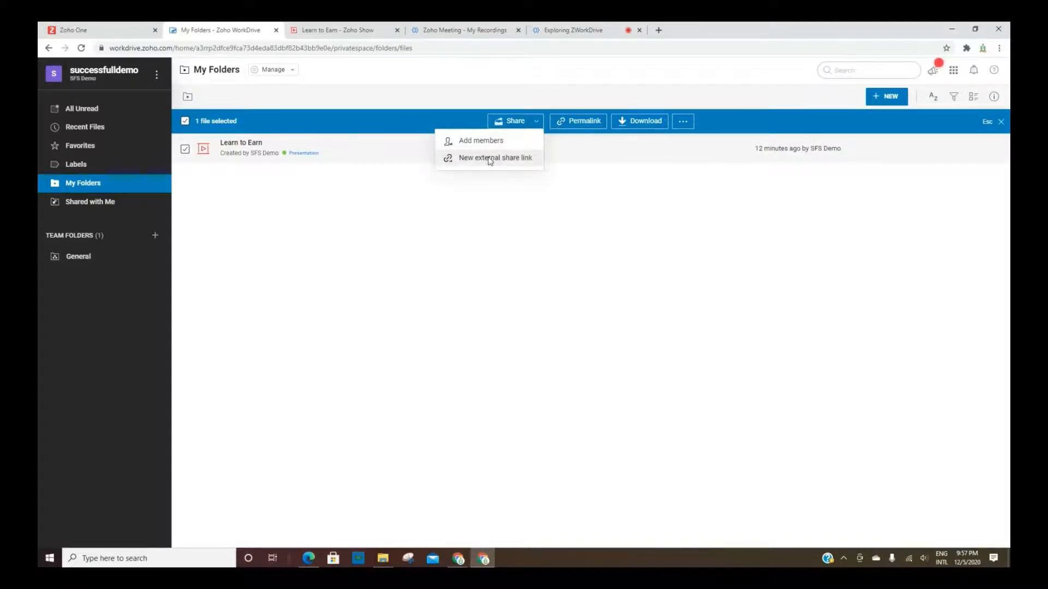
{"action": "left_click", "coordinate": [495, 158]}
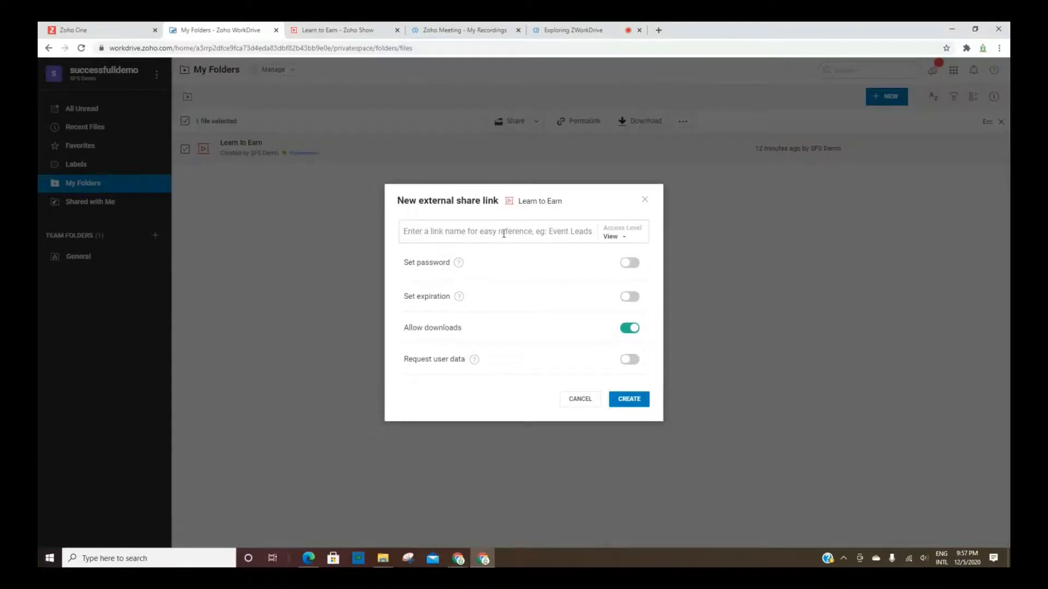
{"action": "mouse_move", "coordinate": [502, 231]}
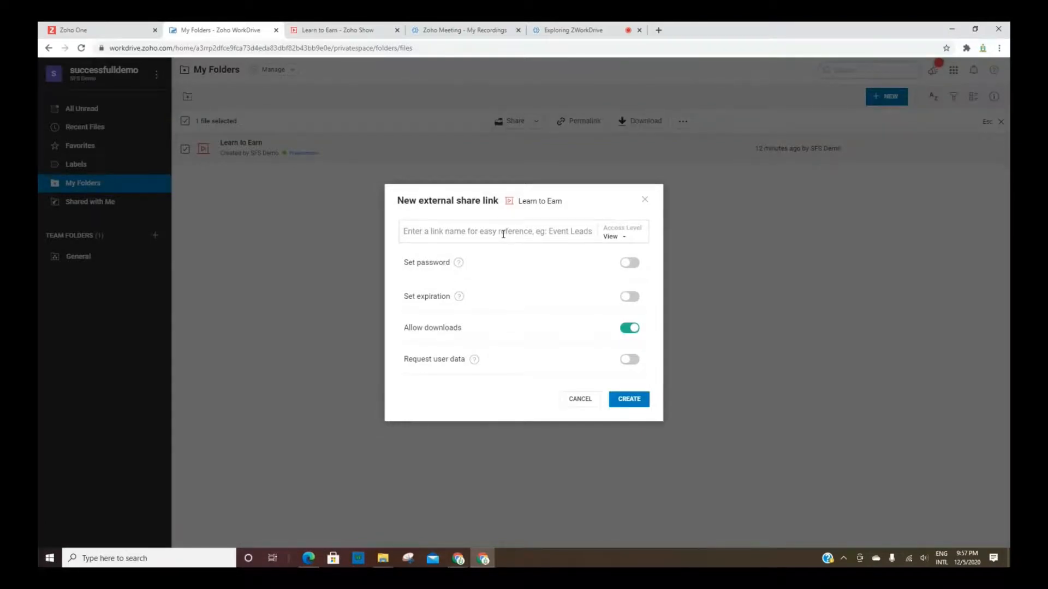
{"action": "type", "text": "presentatio"}
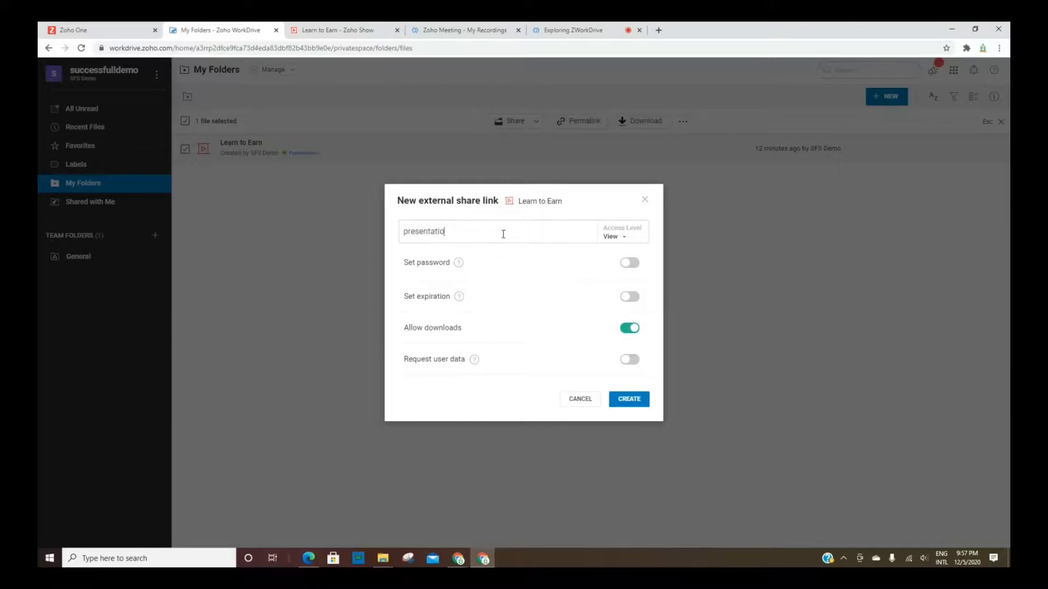
{"action": "type", "text": "n"}
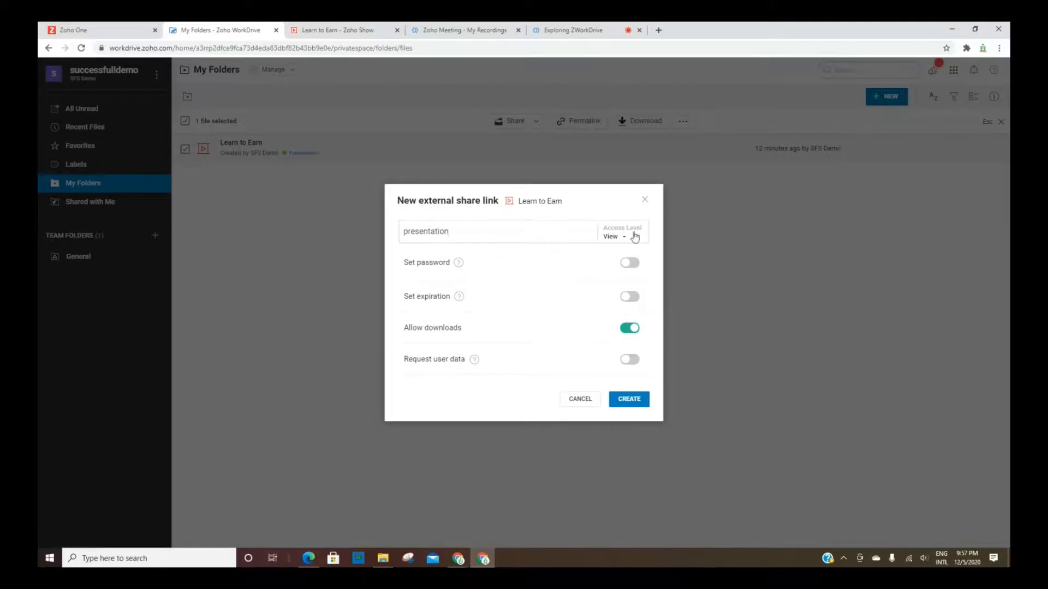
{"action": "left_click", "coordinate": [612, 237]}
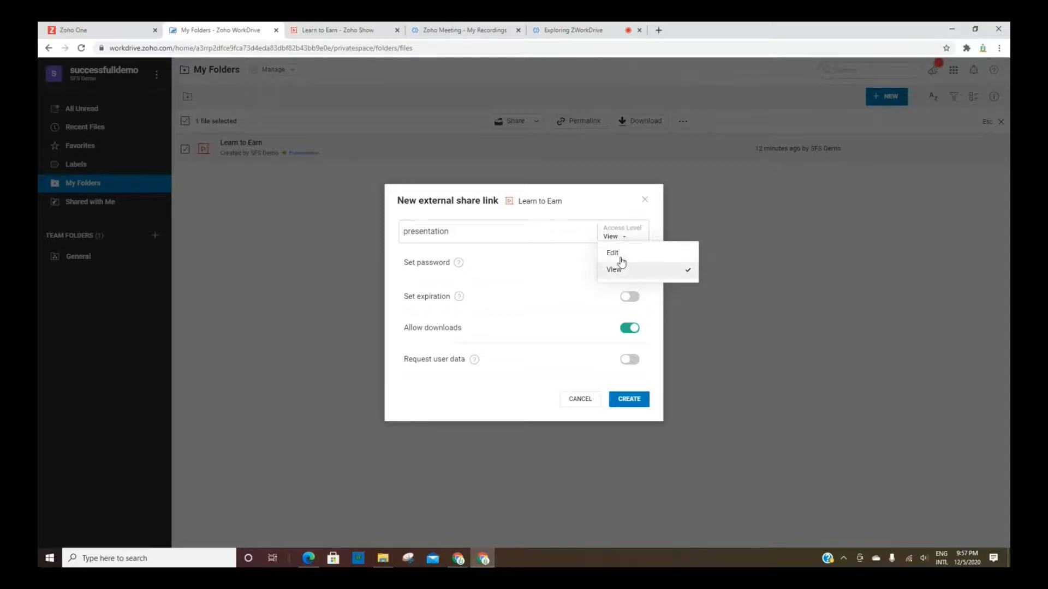
{"action": "left_click", "coordinate": [613, 270]}
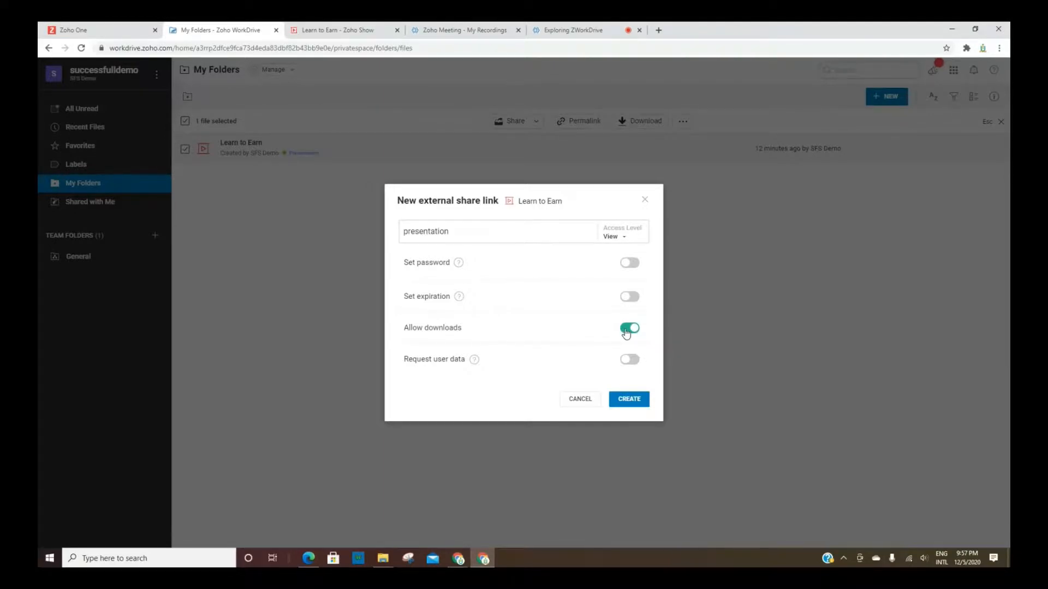
{"action": "mouse_move", "coordinate": [636, 407]}
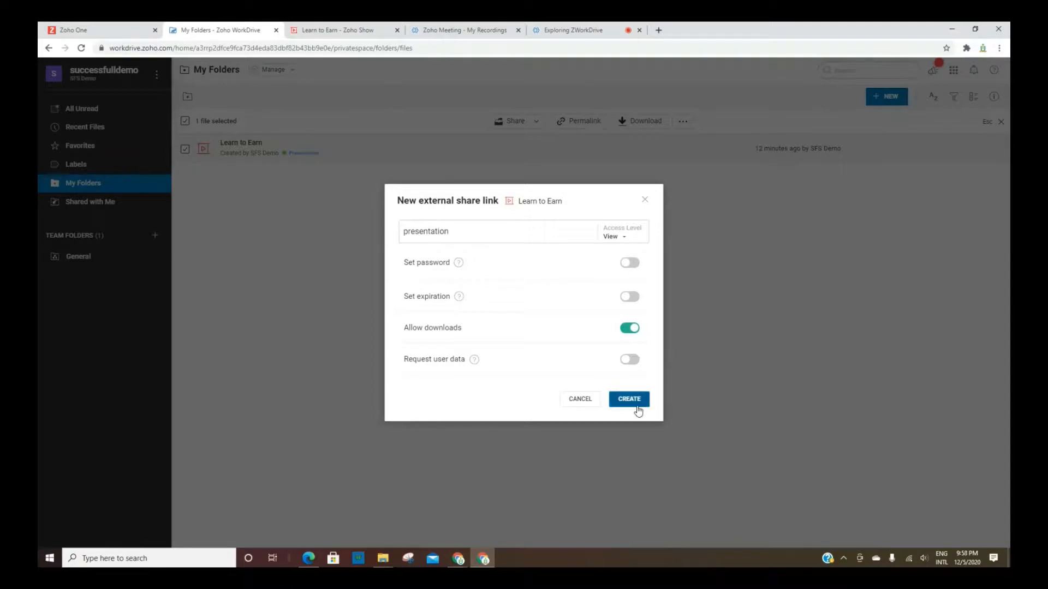
Create the 'presentation' share link and close its details dialog.
{"action": "left_click", "coordinate": [628, 399]}
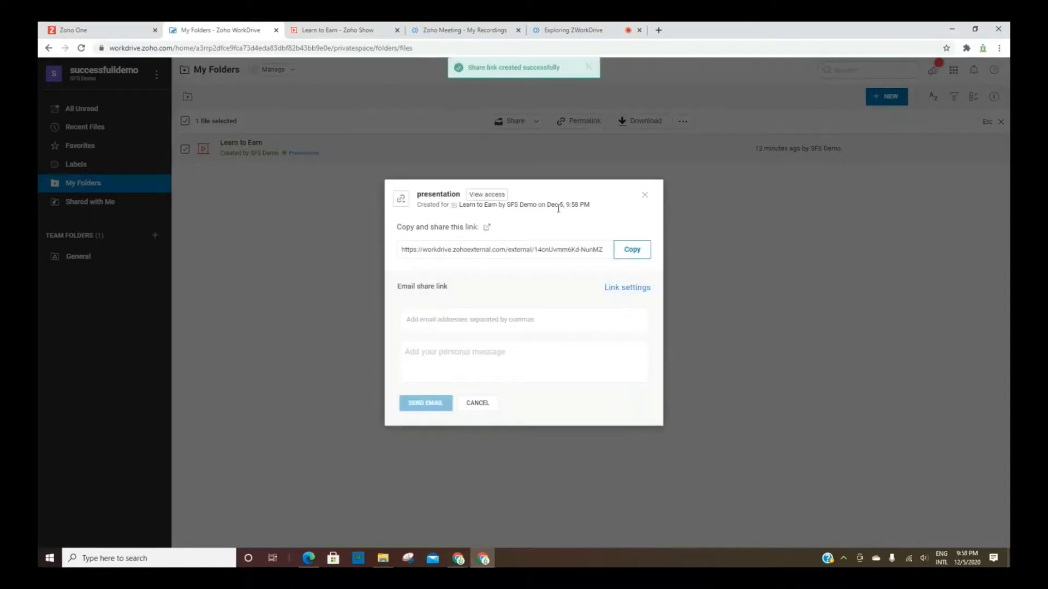
{"action": "left_click", "coordinate": [501, 249]}
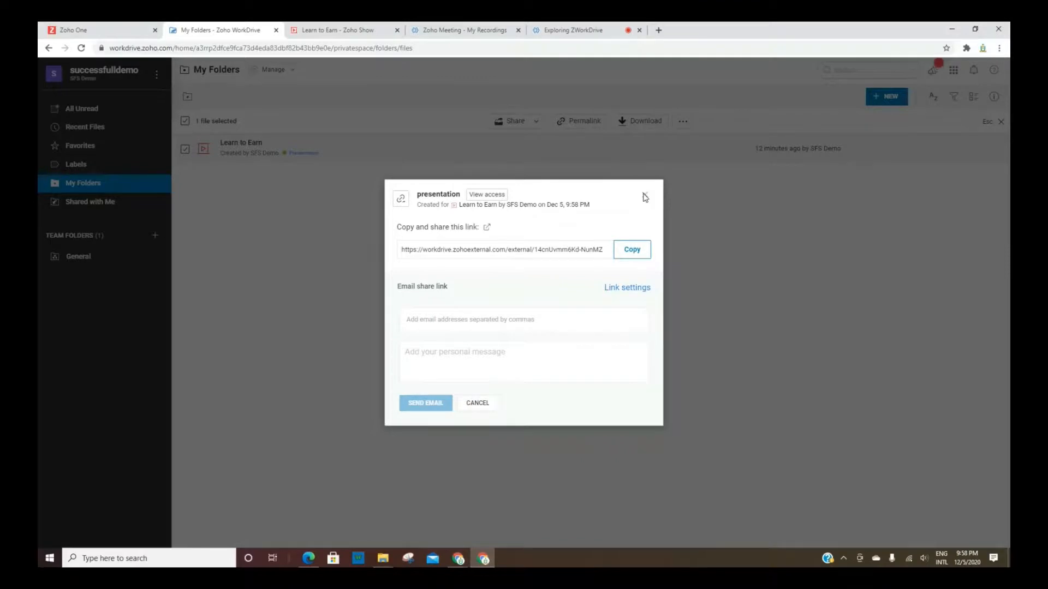
{"action": "left_click", "coordinate": [578, 122]}
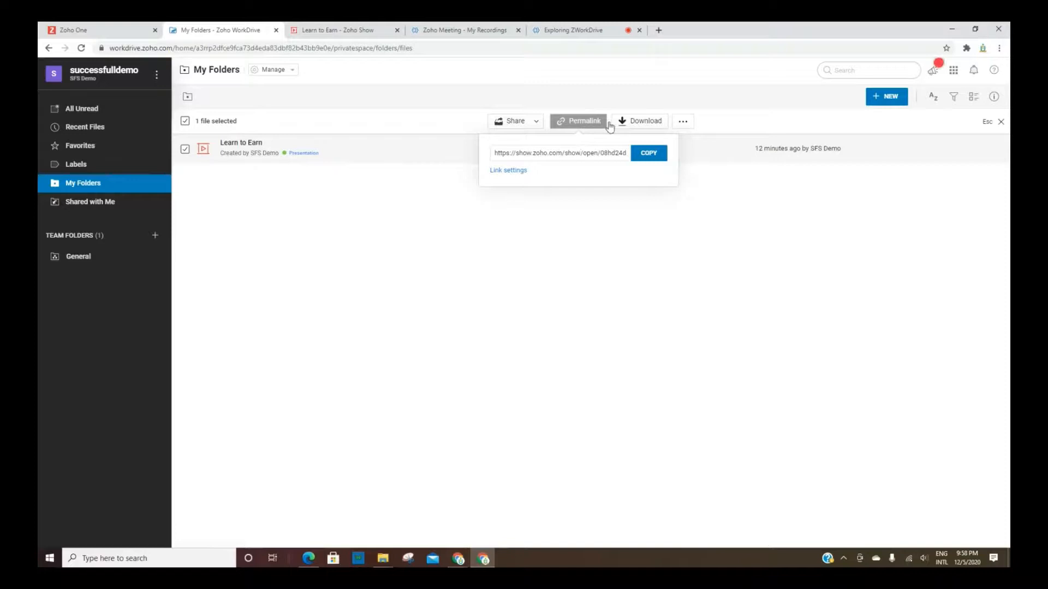
Close the permalink and show the more-actions menu with Preview, Properties and embed code.
{"action": "left_click", "coordinate": [644, 121]}
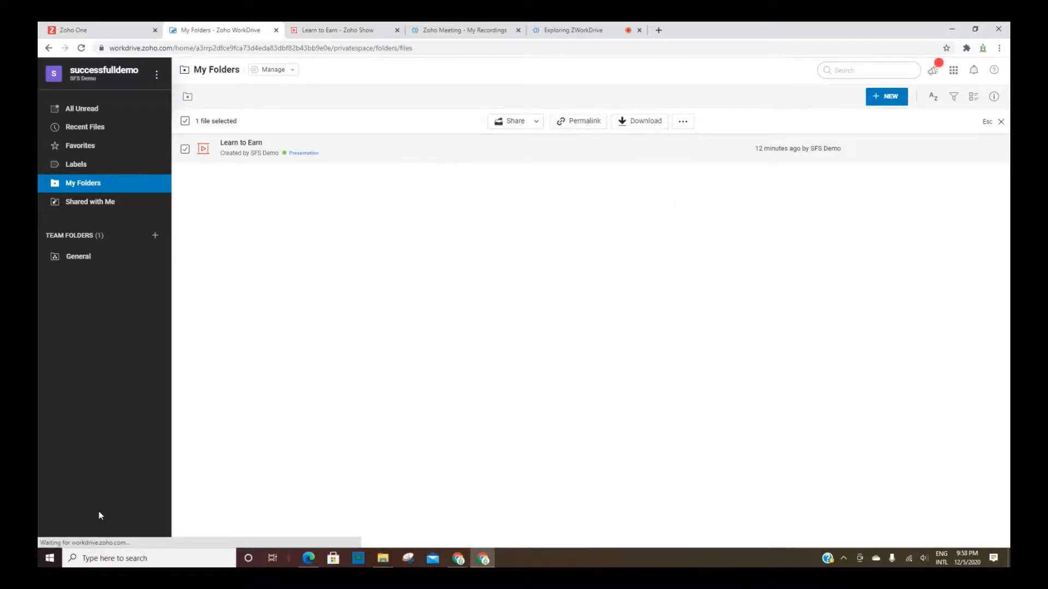
{"action": "mouse_move", "coordinate": [528, 535]}
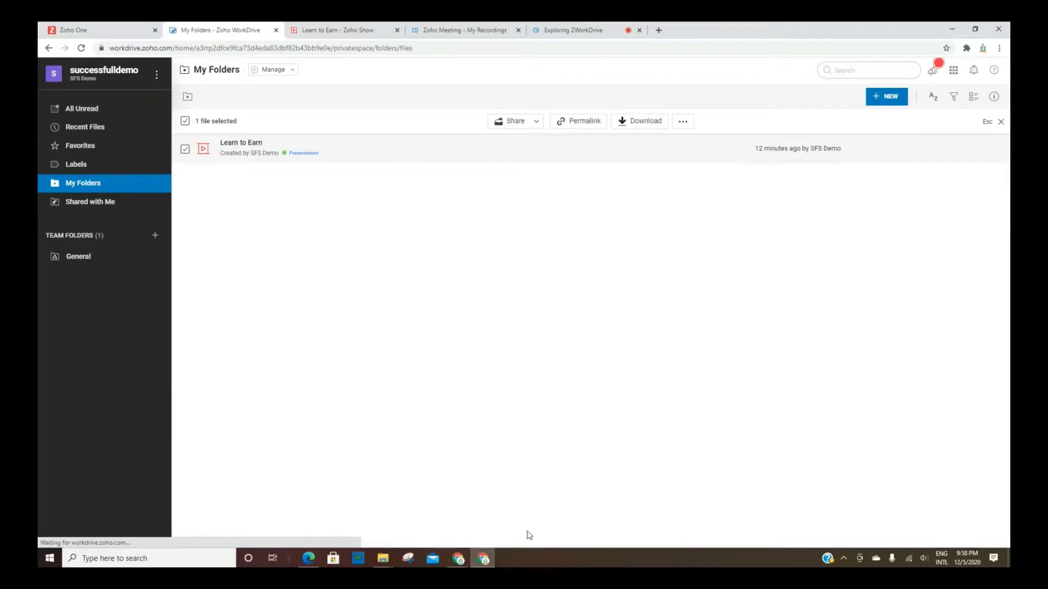
{"action": "mouse_move", "coordinate": [674, 133]}
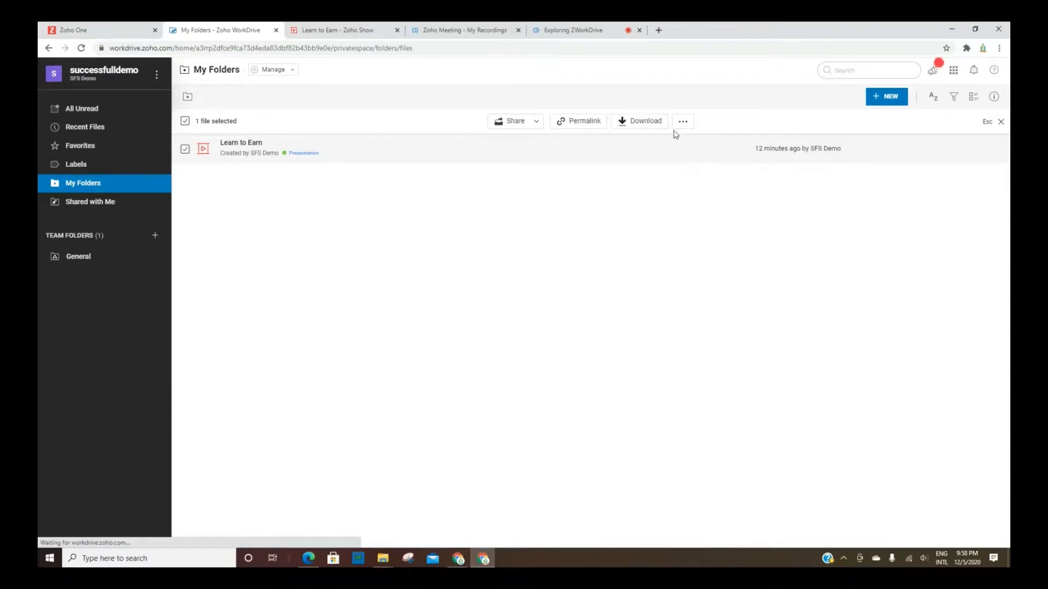
{"action": "left_click", "coordinate": [681, 121]}
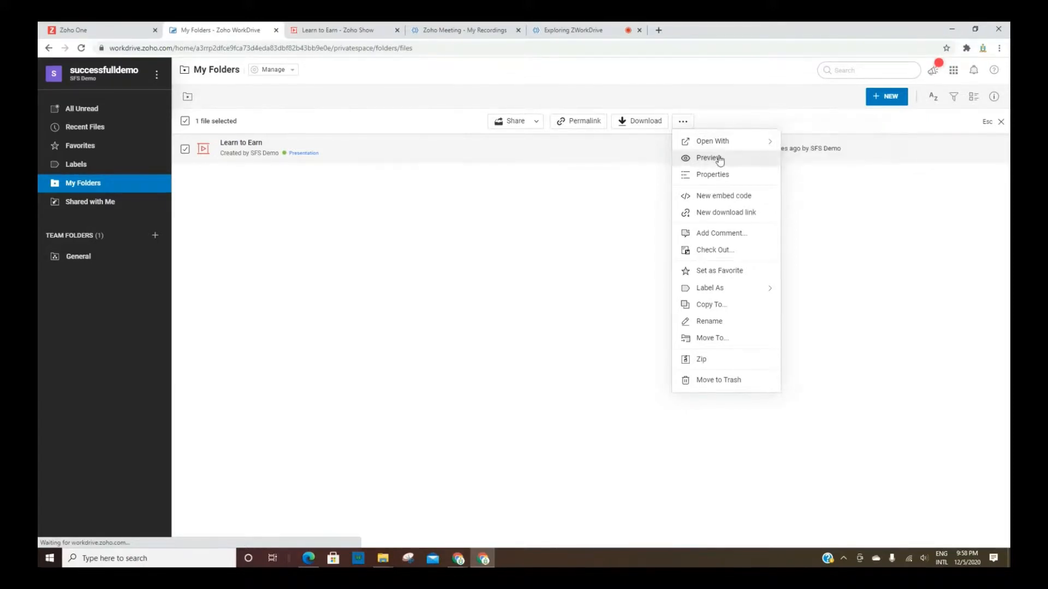
Preview Learn to Earn in the slide viewer and scroll down through its slides.
{"action": "left_click", "coordinate": [709, 158]}
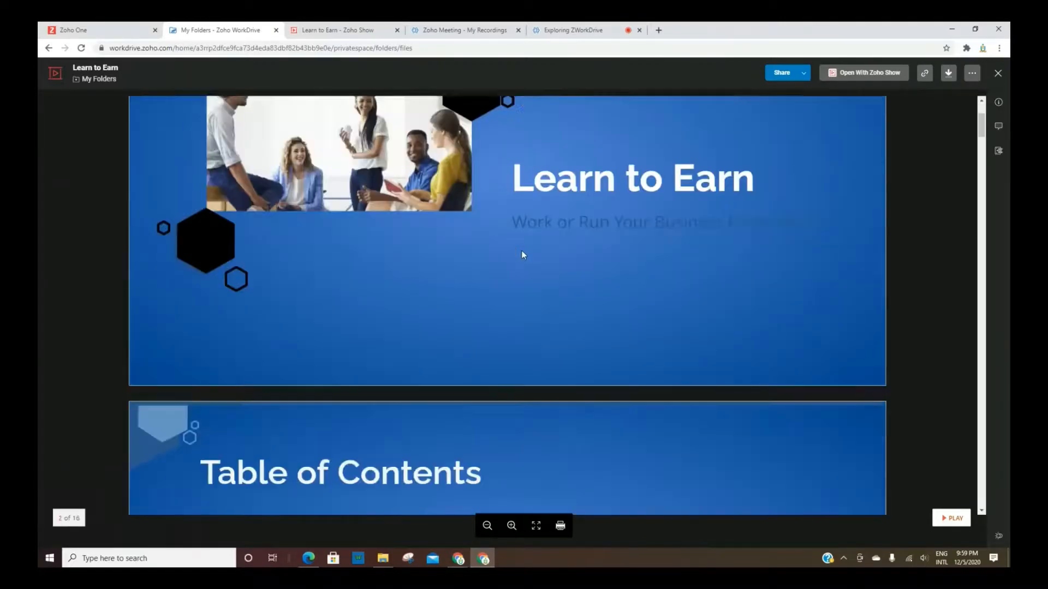
{"action": "scroll", "scroll_direction": "down", "scroll_amount": 3}
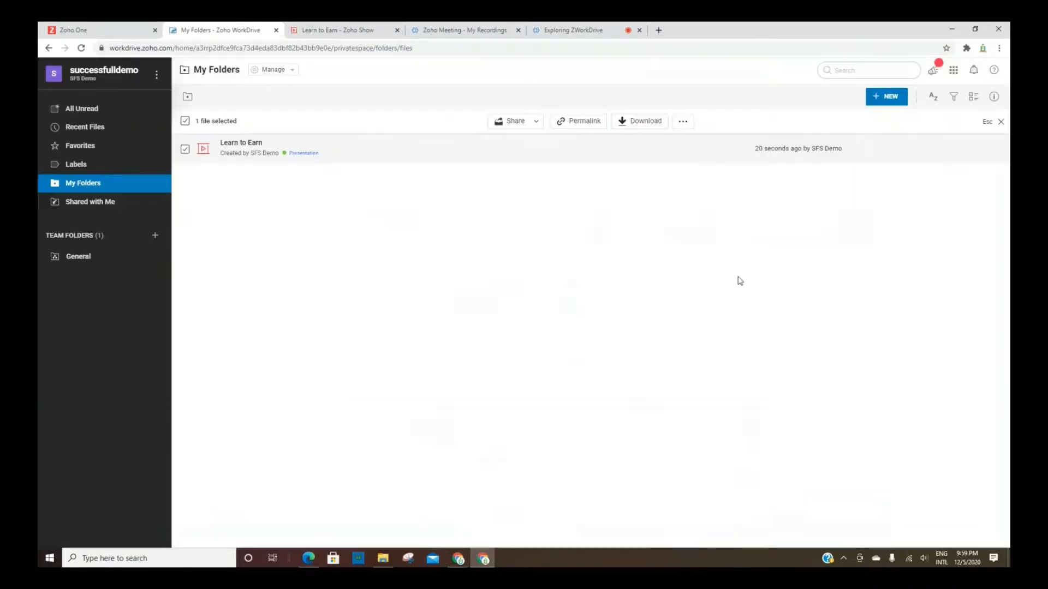
{"action": "mouse_move", "coordinate": [682, 121]}
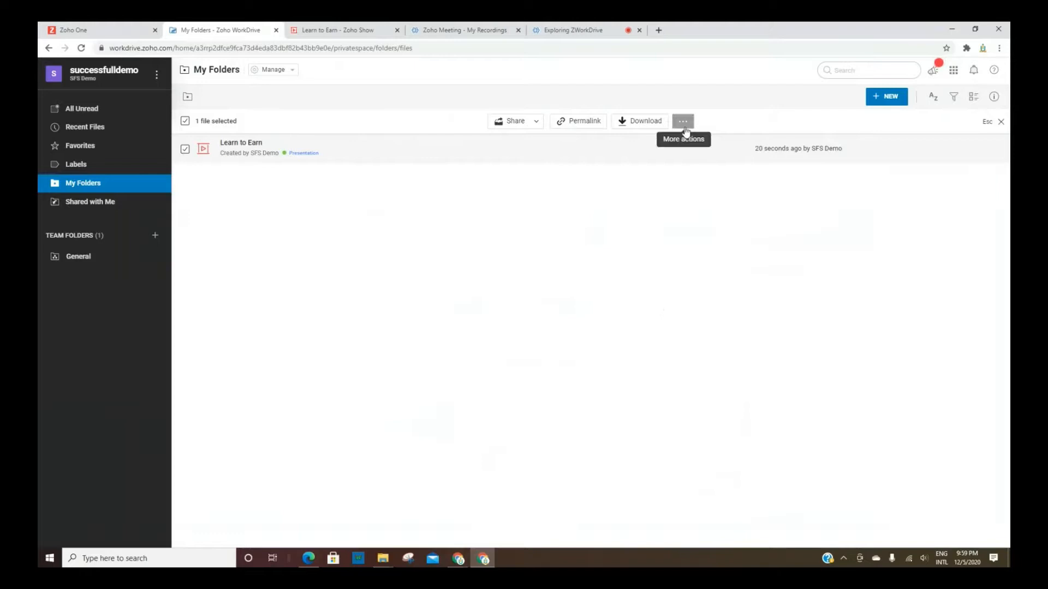
View Learn to Earn's Properties — Zoho Show type, 4 views, 1 download — then its general info.
{"action": "left_click", "coordinate": [682, 121]}
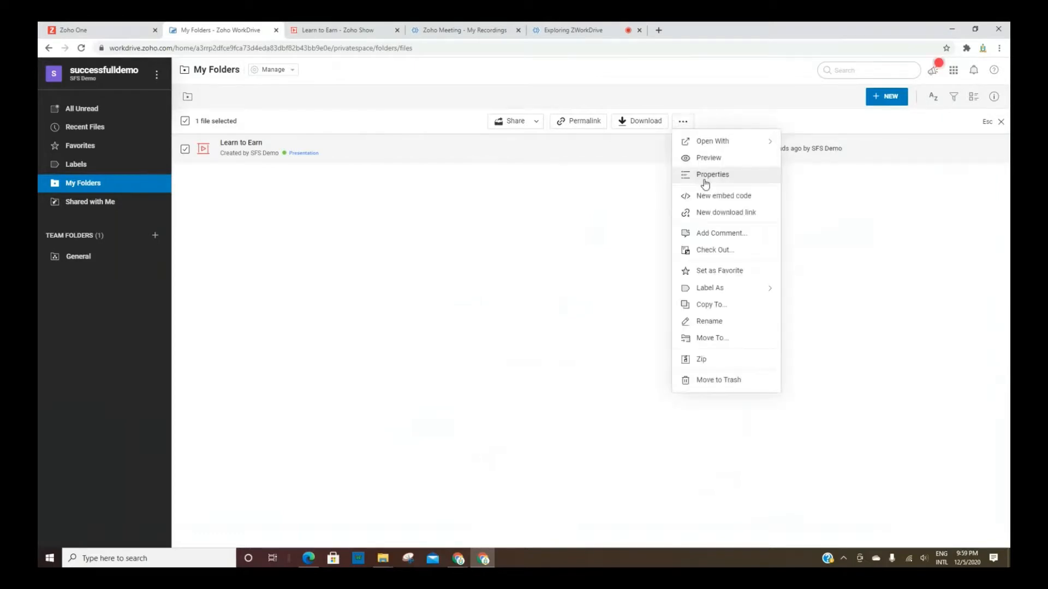
{"action": "left_click", "coordinate": [713, 174]}
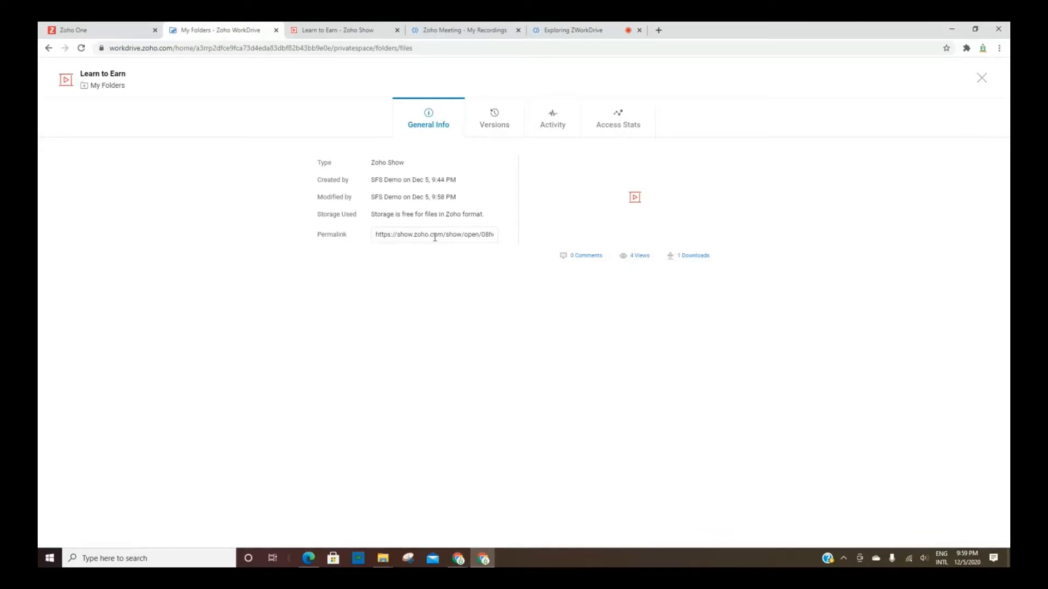
{"action": "mouse_move", "coordinate": [544, 186]}
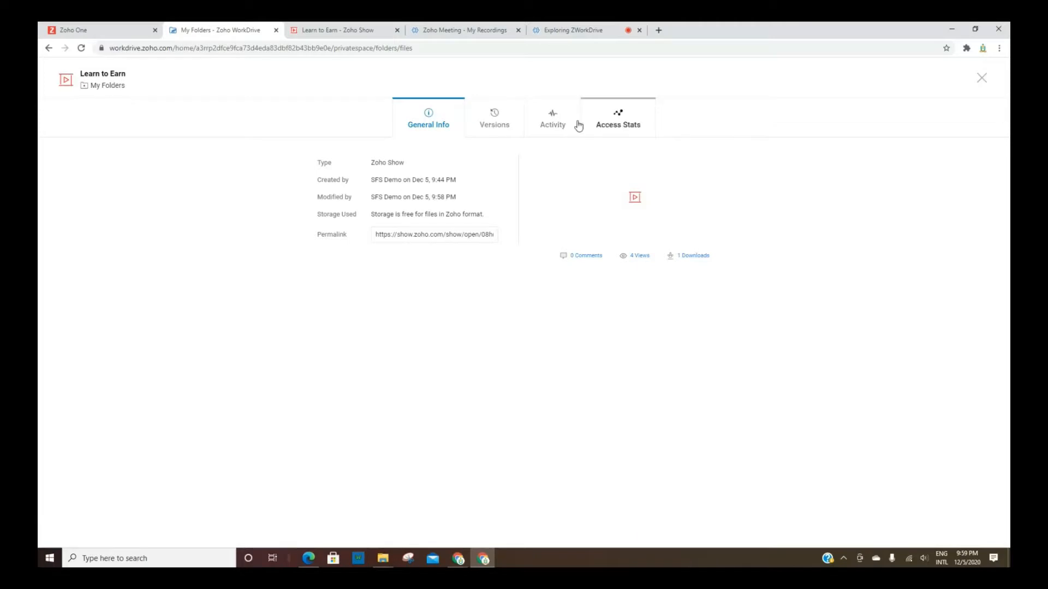
{"action": "mouse_move", "coordinate": [315, 35]}
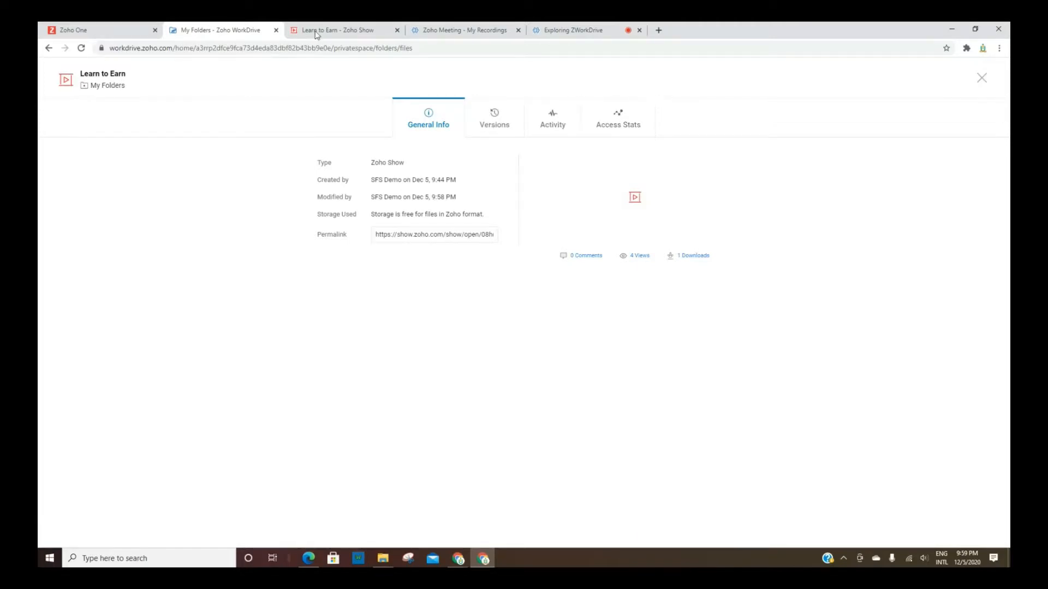
{"action": "left_click", "coordinate": [571, 30]}
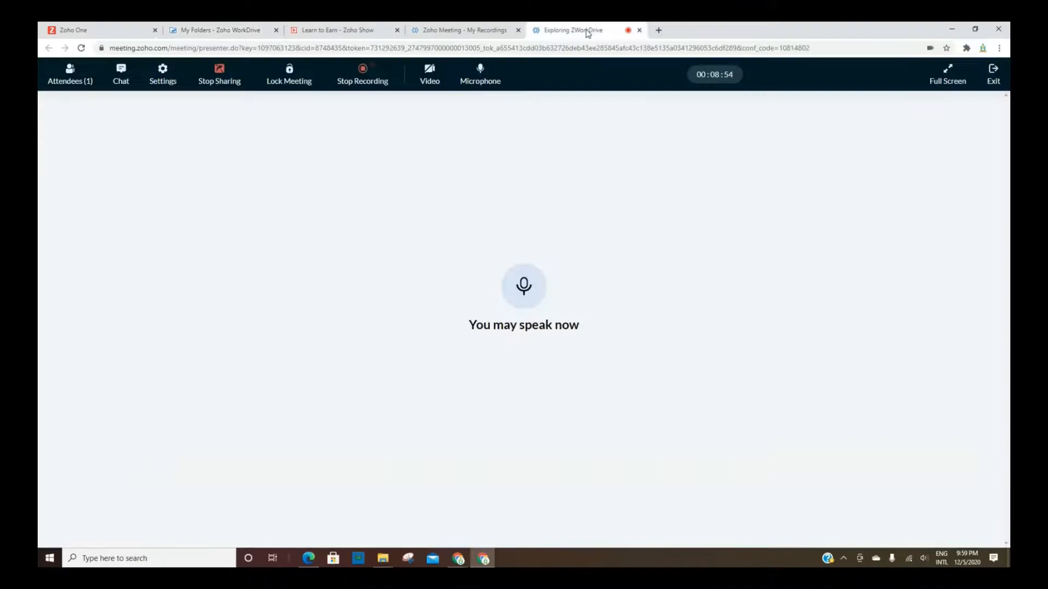
{"action": "left_click", "coordinate": [220, 30]}
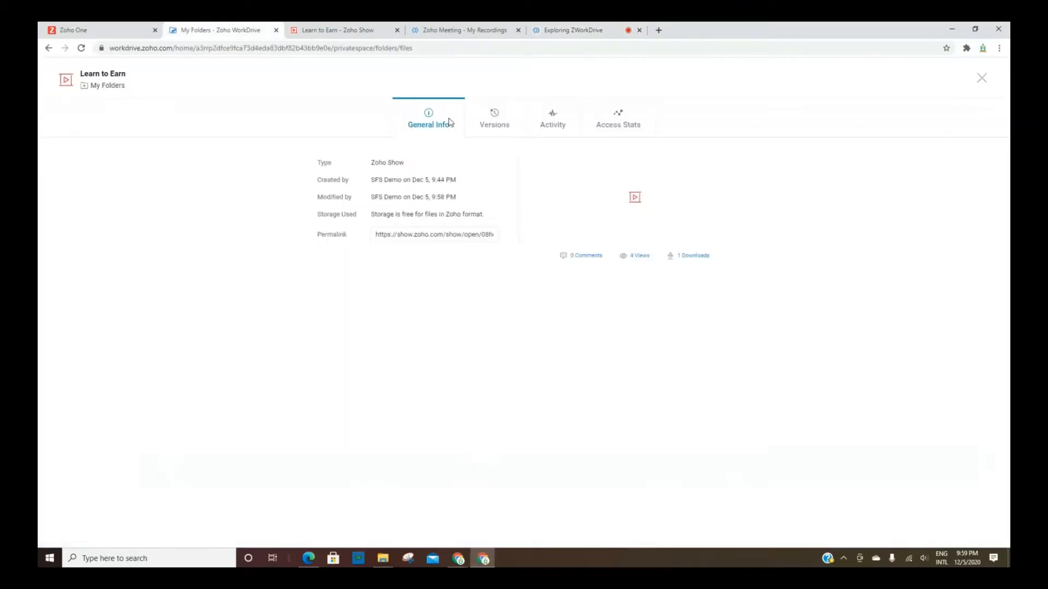
{"action": "left_click", "coordinate": [683, 121]}
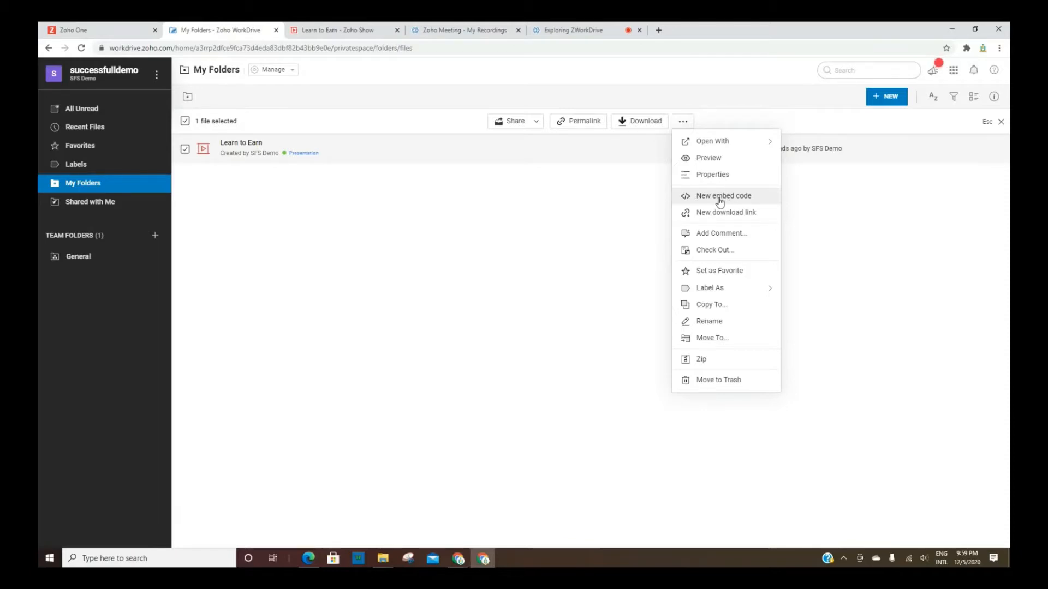
{"action": "mouse_move", "coordinate": [725, 213]}
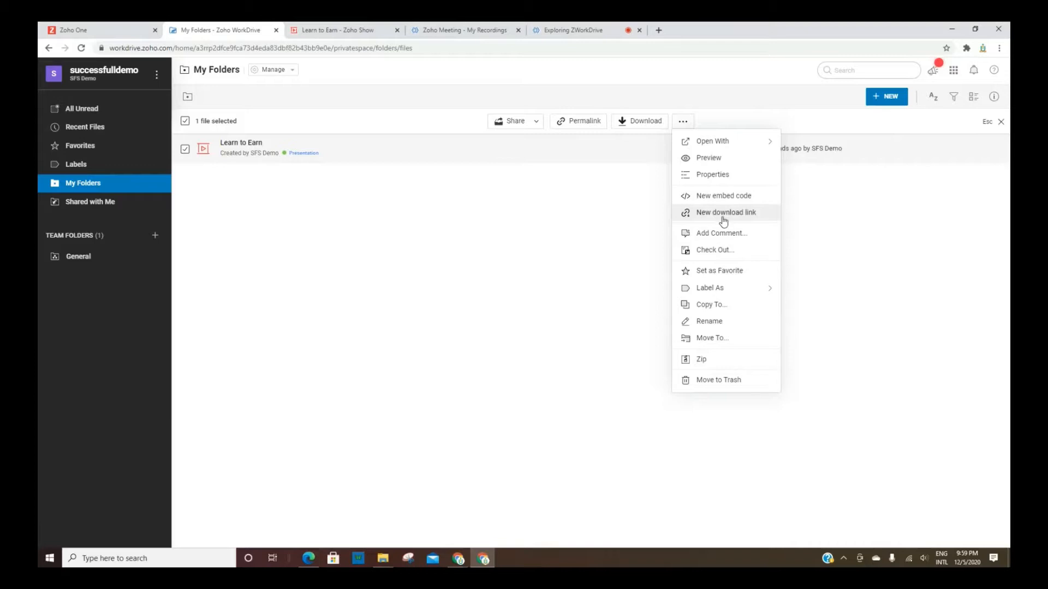
{"action": "mouse_move", "coordinate": [736, 222]}
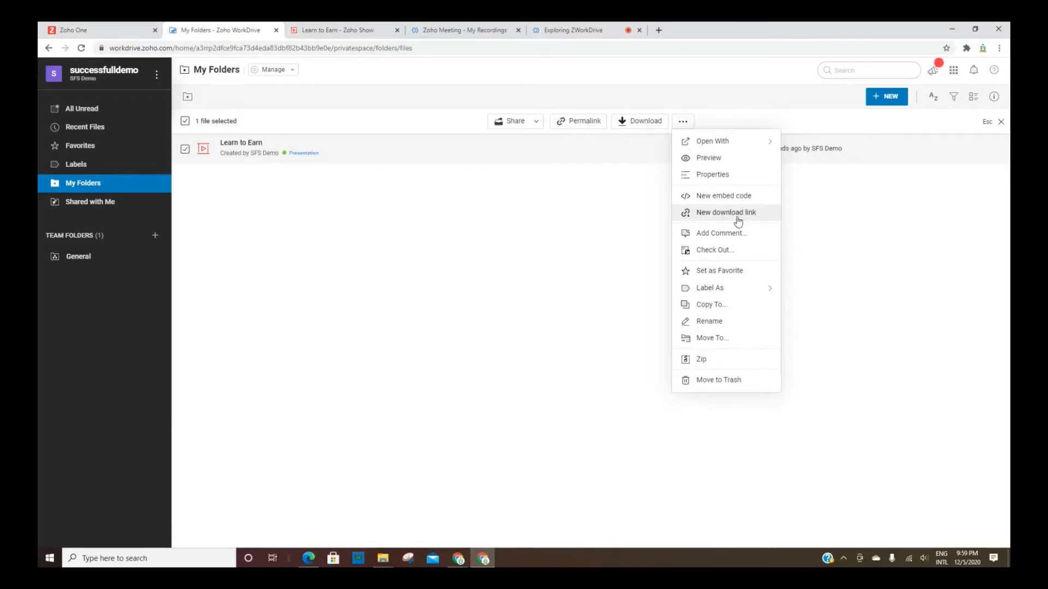
{"action": "mouse_move", "coordinate": [731, 235]}
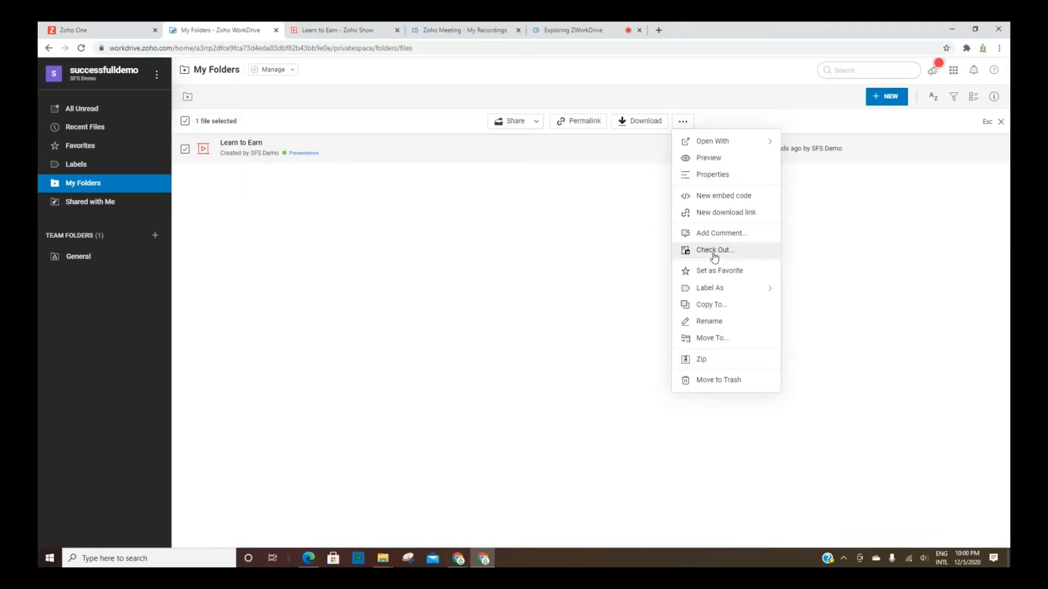
Show the Label As submenu for Learn to Earn with the Presentation label applied.
{"action": "left_click", "coordinate": [709, 287]}
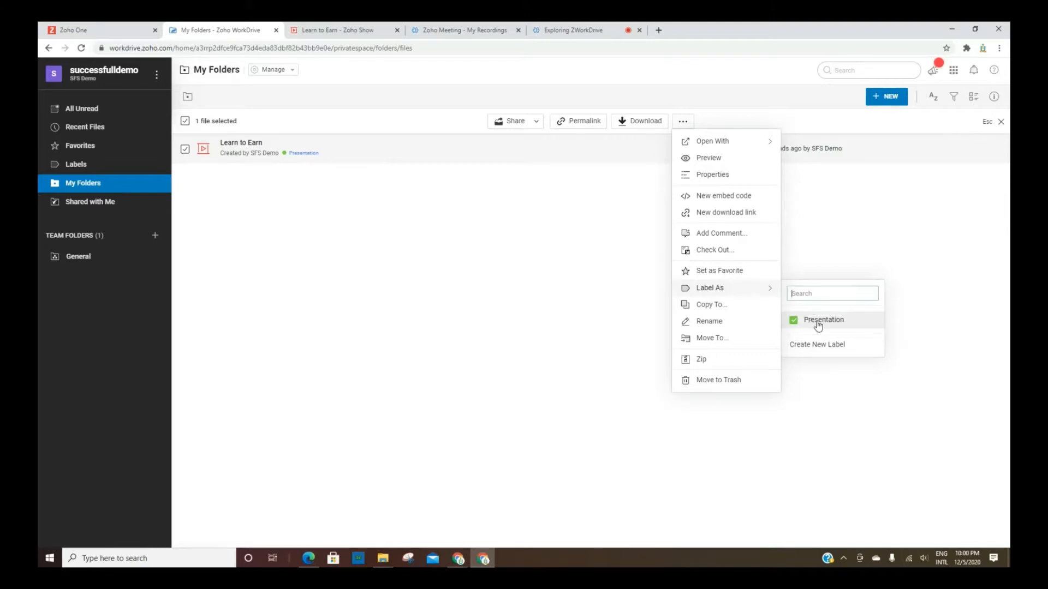
{"action": "mouse_move", "coordinate": [770, 325]}
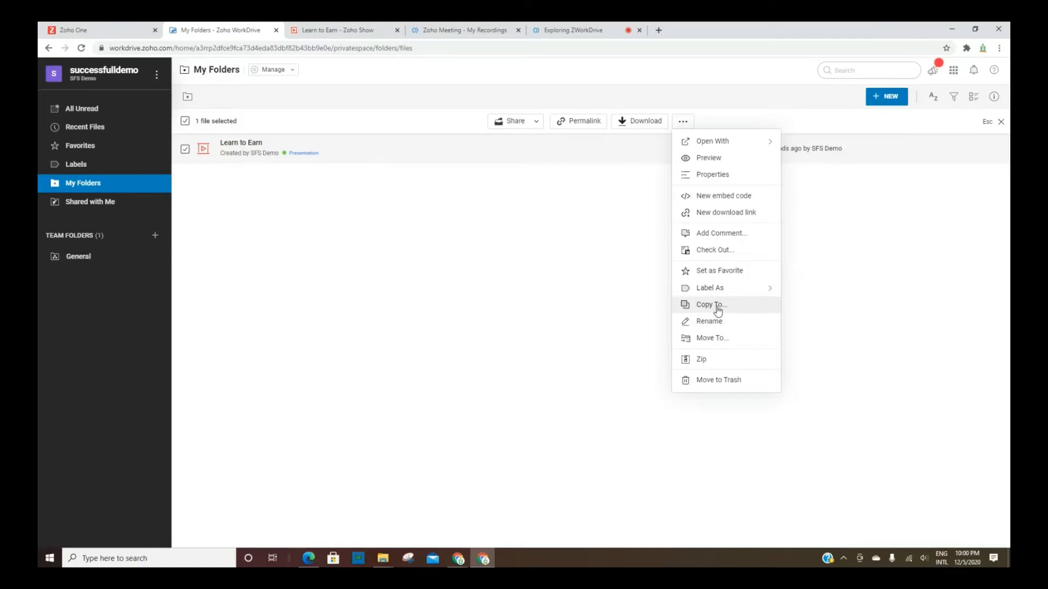
{"action": "mouse_move", "coordinate": [700, 359]}
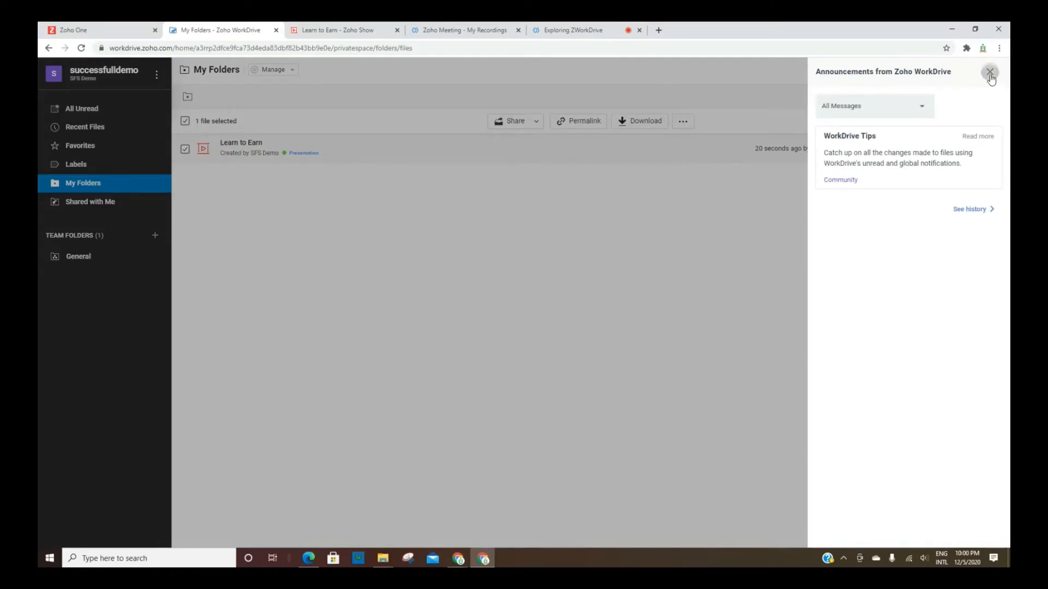
Close announcements, view the Zoho Apps list, then check the empty notifications panel and close it.
{"action": "left_click", "coordinate": [989, 72]}
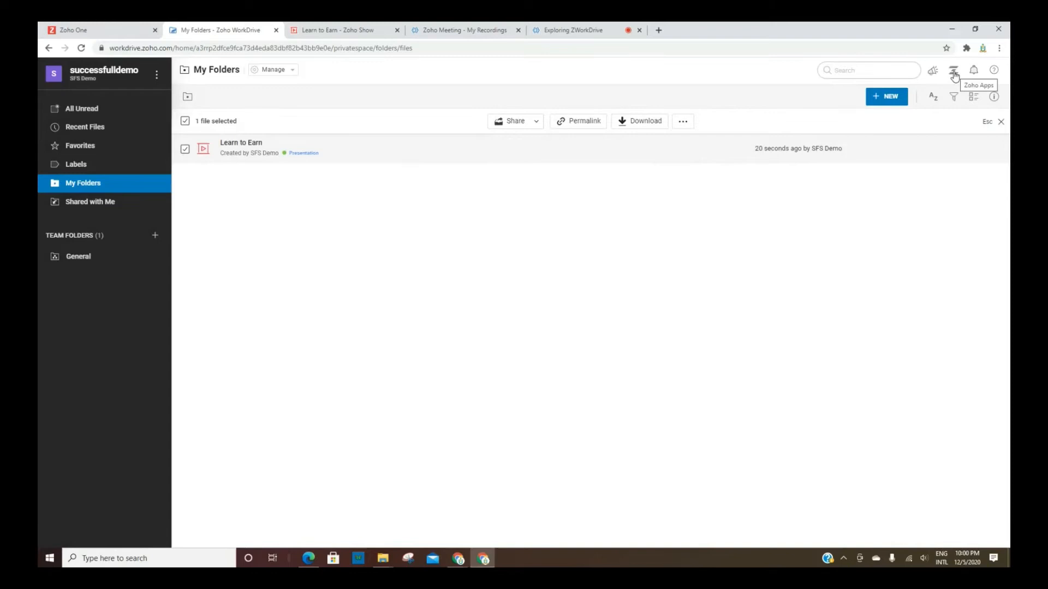
{"action": "left_click", "coordinate": [954, 69]}
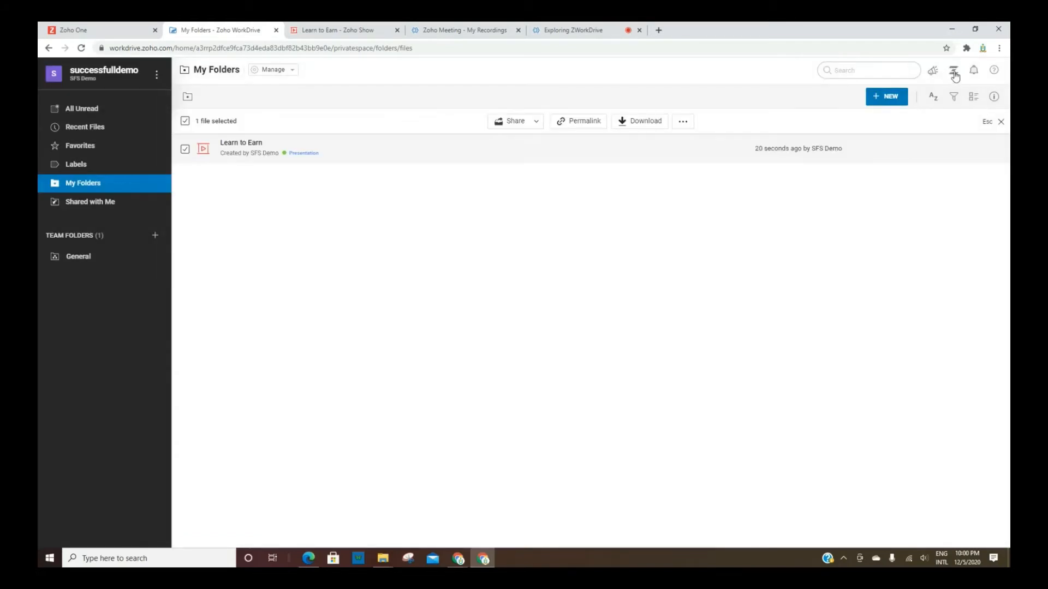
{"action": "mouse_move", "coordinate": [973, 69]}
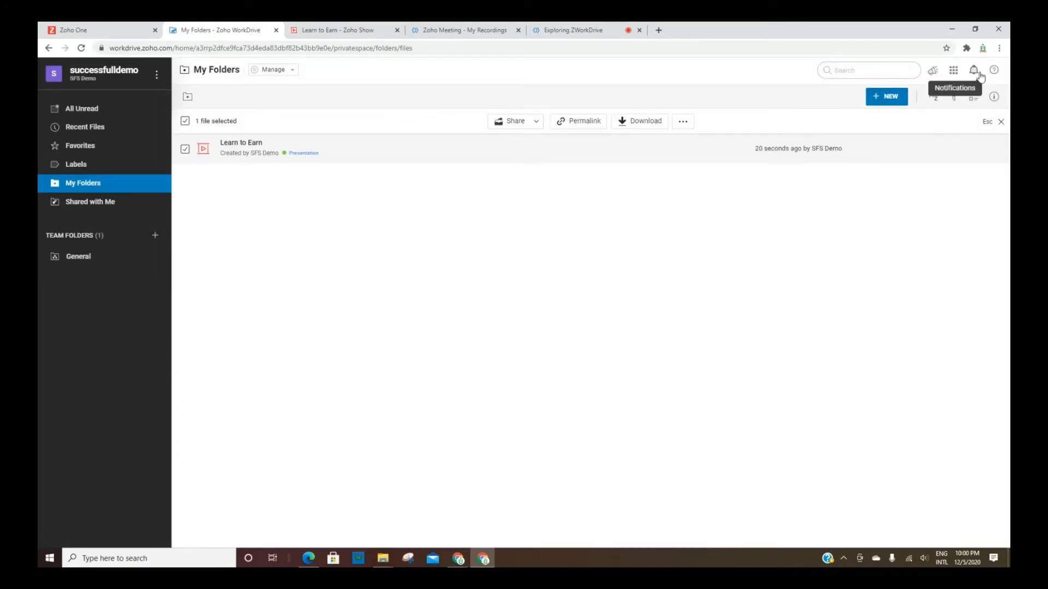
{"action": "left_click", "coordinate": [972, 70]}
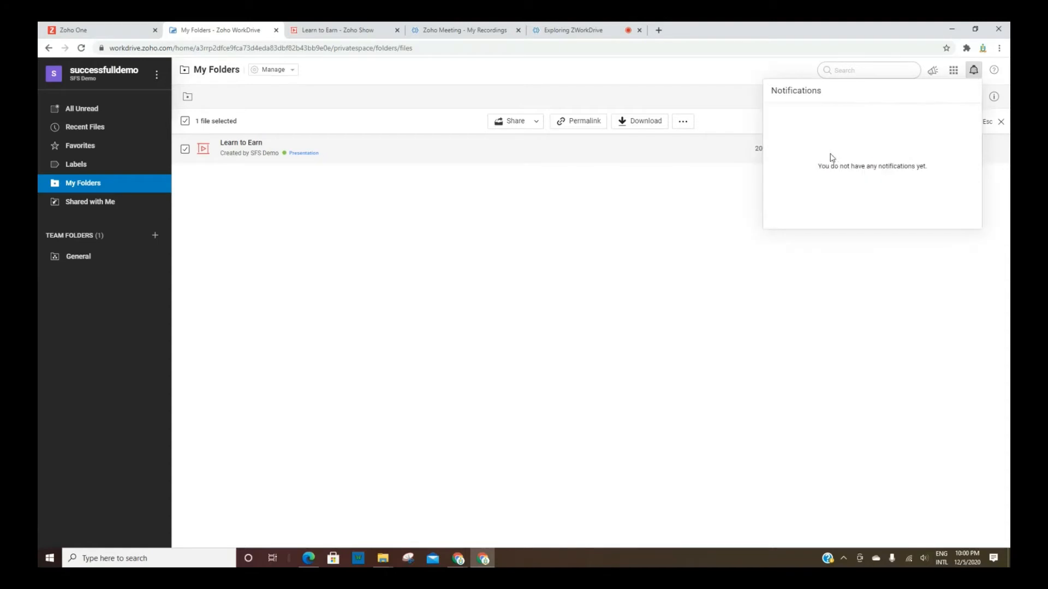
{"action": "mouse_move", "coordinate": [923, 195]}
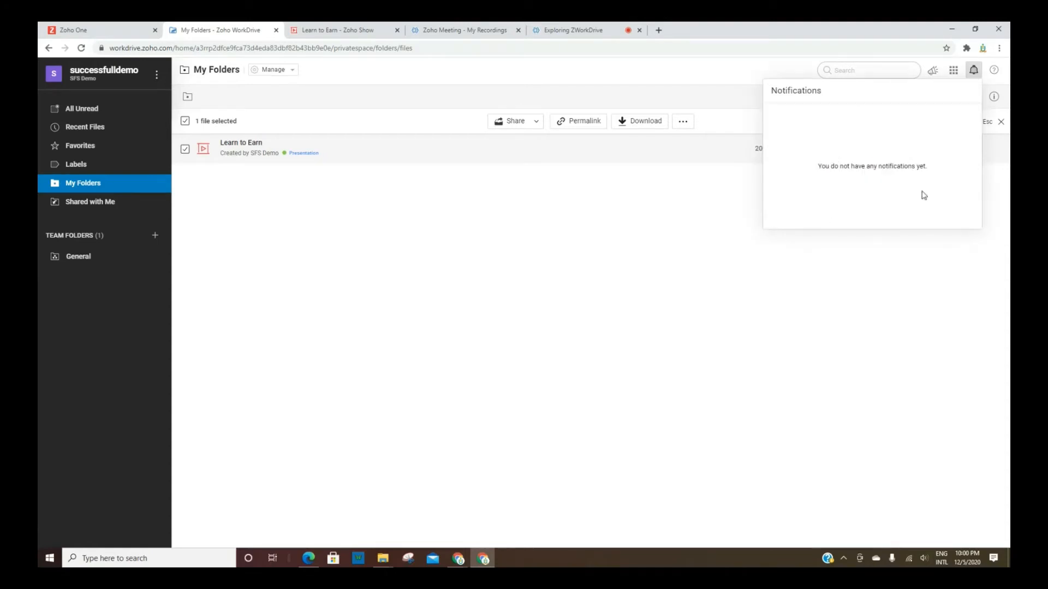
{"action": "left_click", "coordinate": [974, 69]}
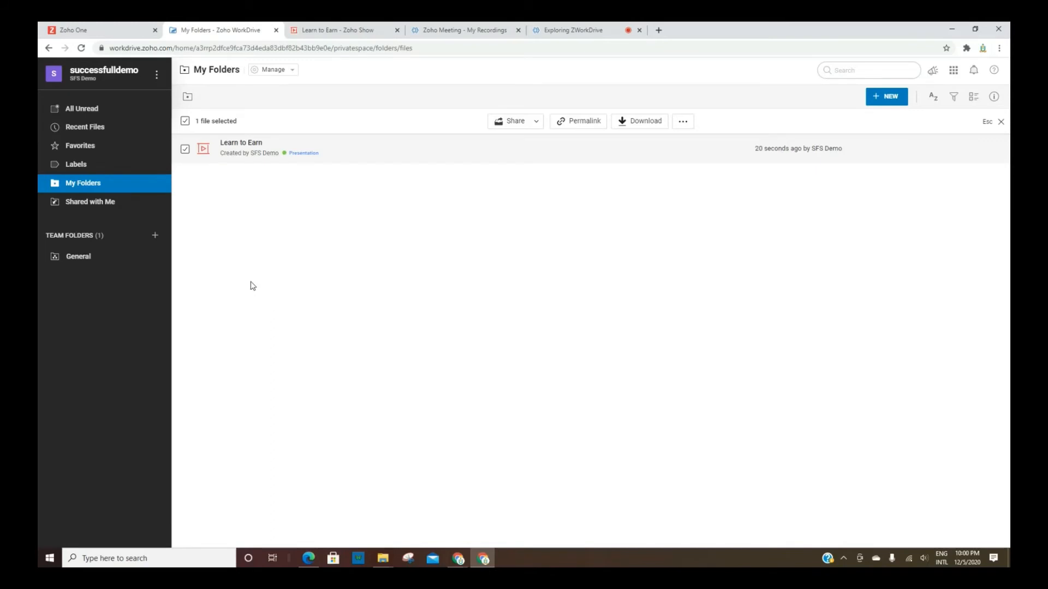
{"action": "mouse_move", "coordinate": [451, 360]}
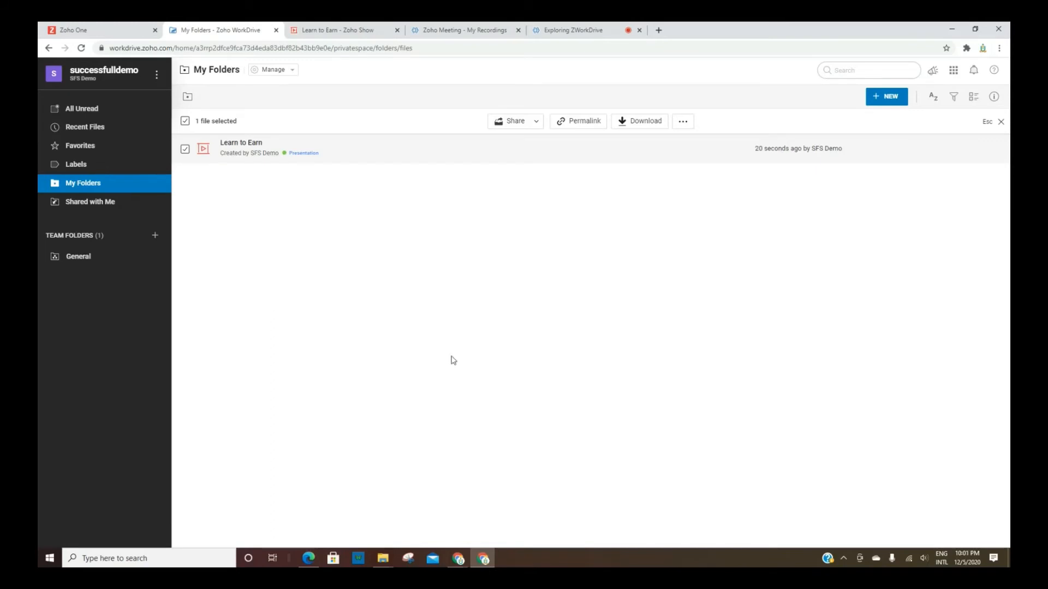
{"action": "mouse_move", "coordinate": [525, 306]}
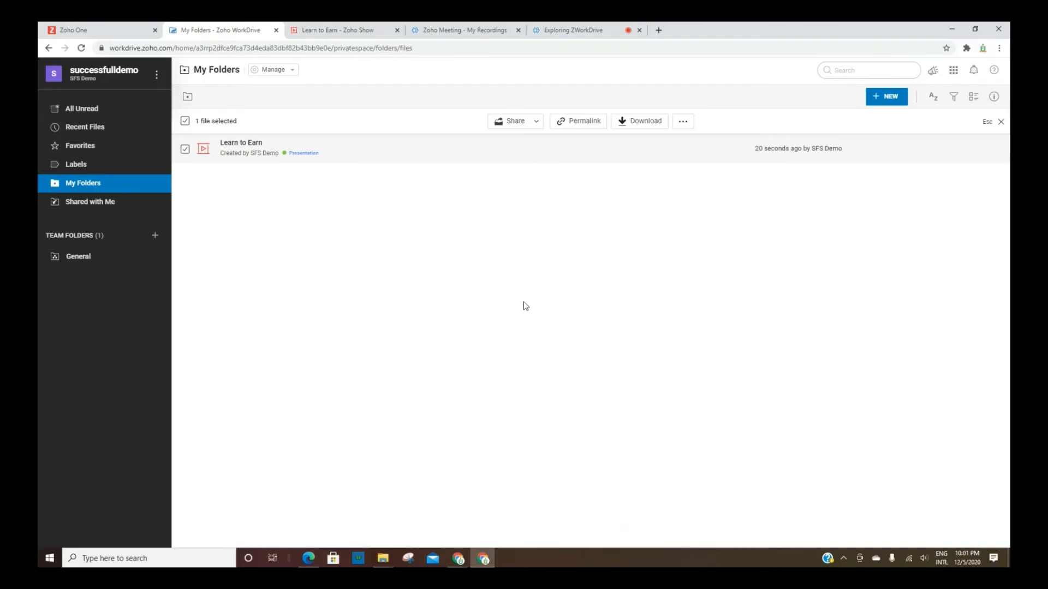